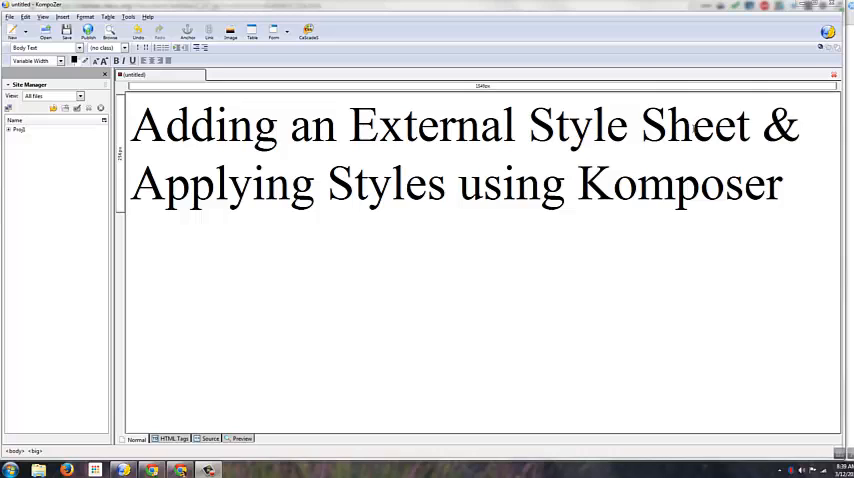
mouse_move(434, 205)
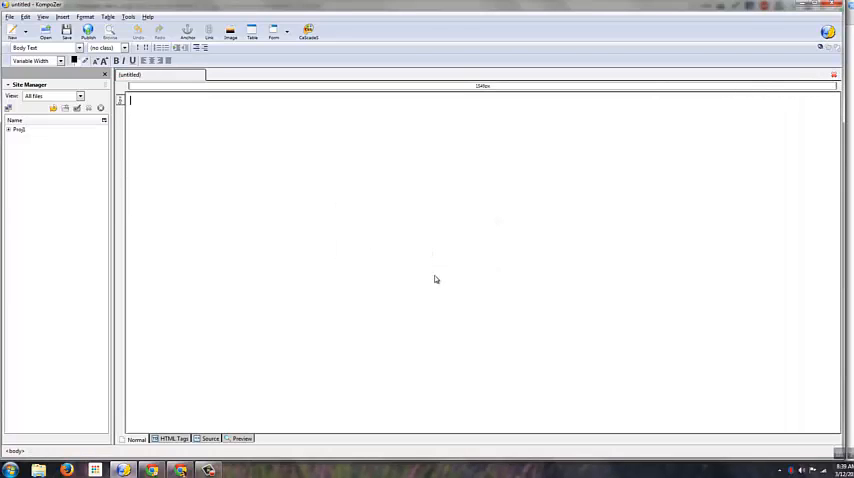
- Open index.html from the Proj1 folder in Site Manager and click into the bio paragraph
left_click(9, 129)
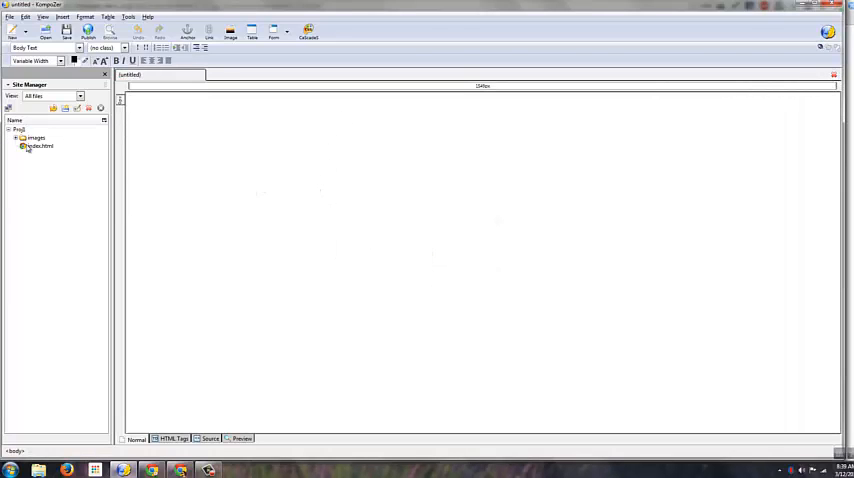
double_click(40, 146)
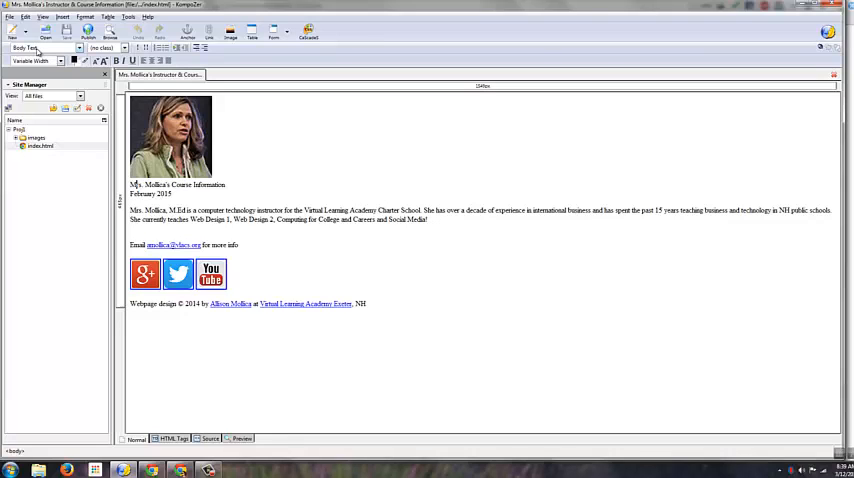
left_click_drag(130, 184, 425, 220)
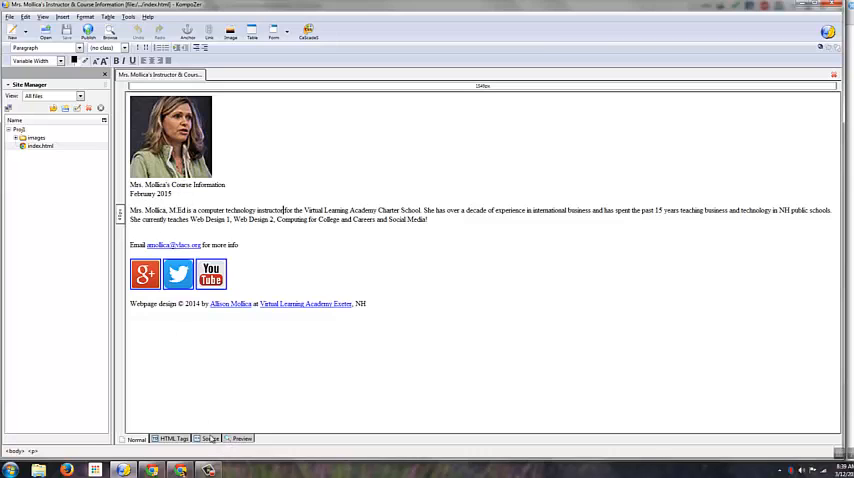
left_click(210, 440)
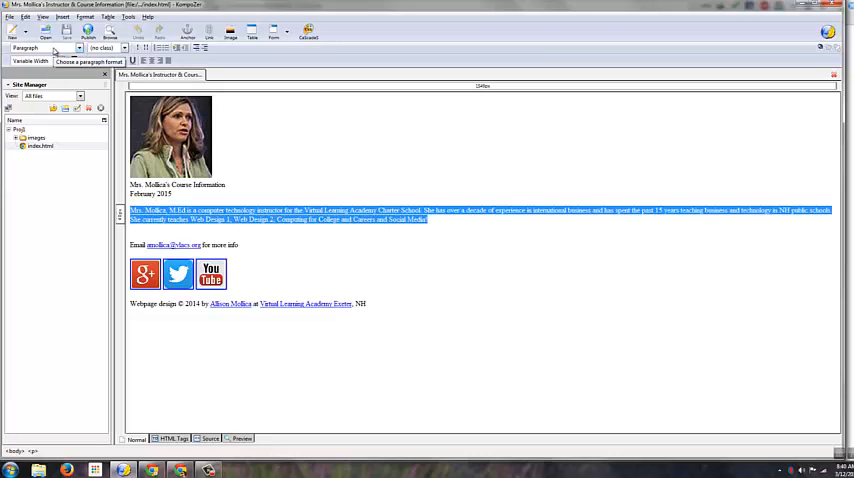
left_click(48, 48)
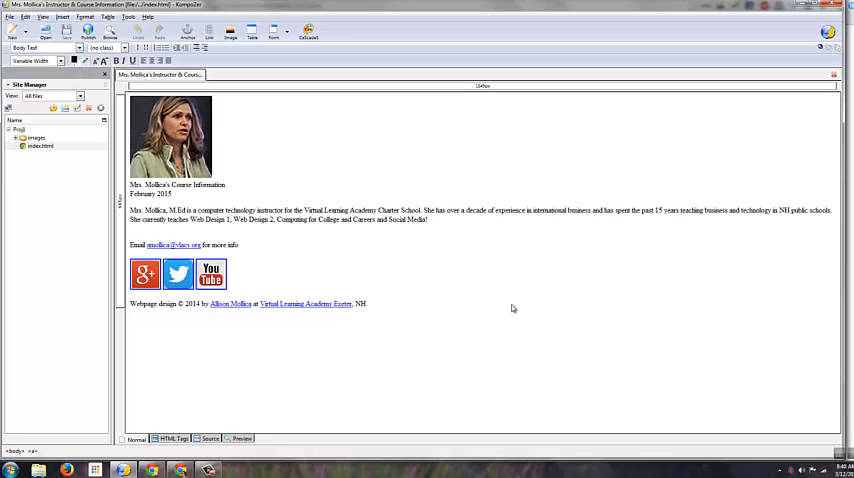
mouse_move(338, 185)
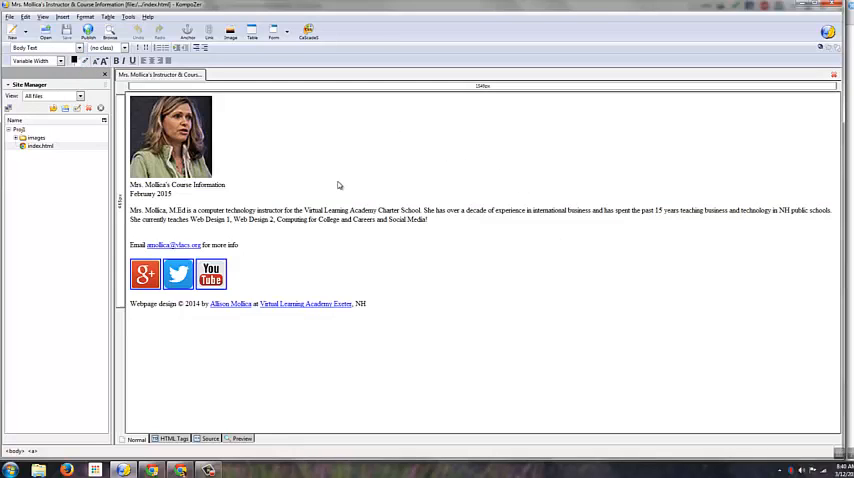
mouse_move(327, 167)
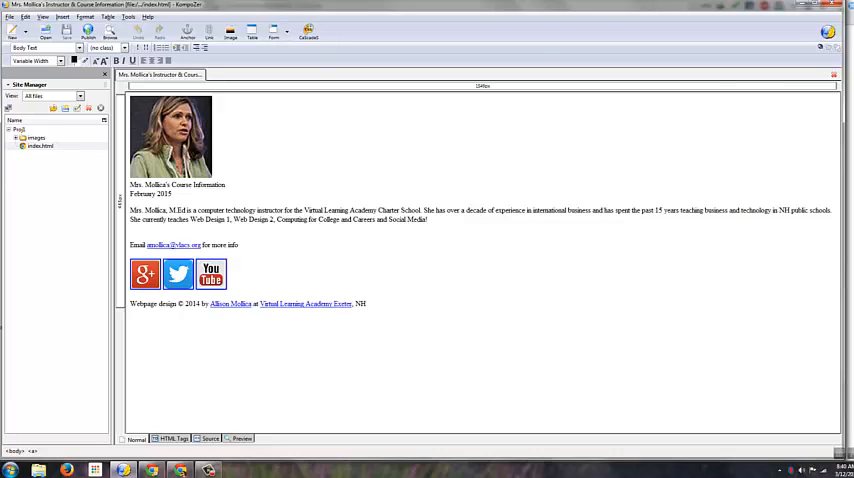
- Save a blank Notepad file as main.css in the proj1 folder
left_click(9, 469)
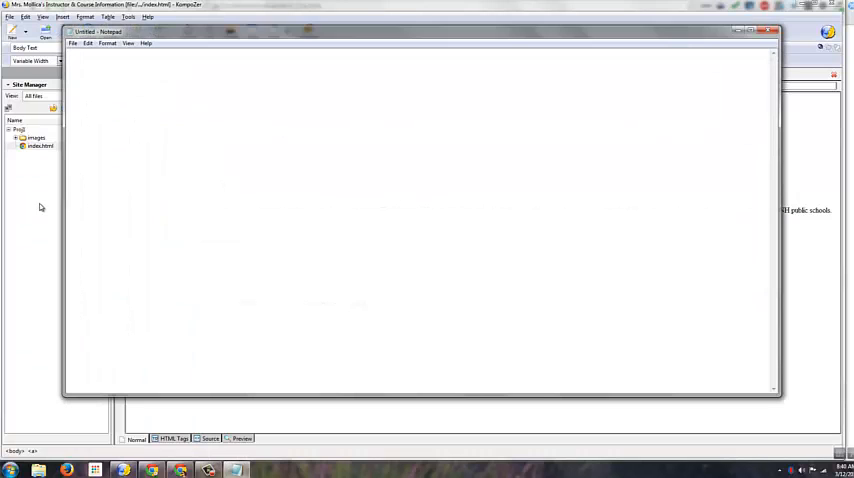
left_click(73, 43)
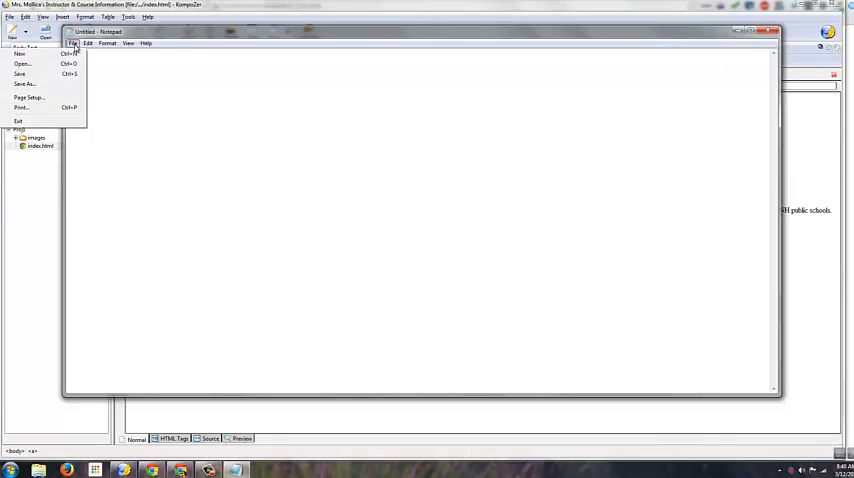
left_click(24, 84)
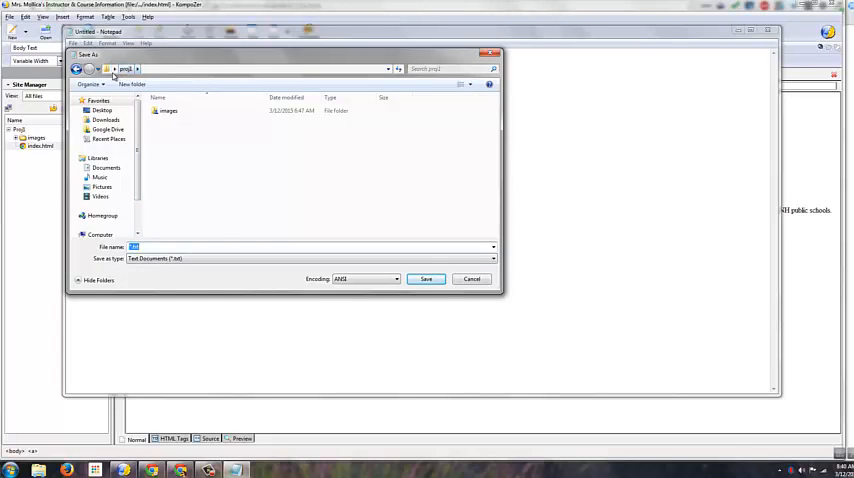
left_click(138, 68)
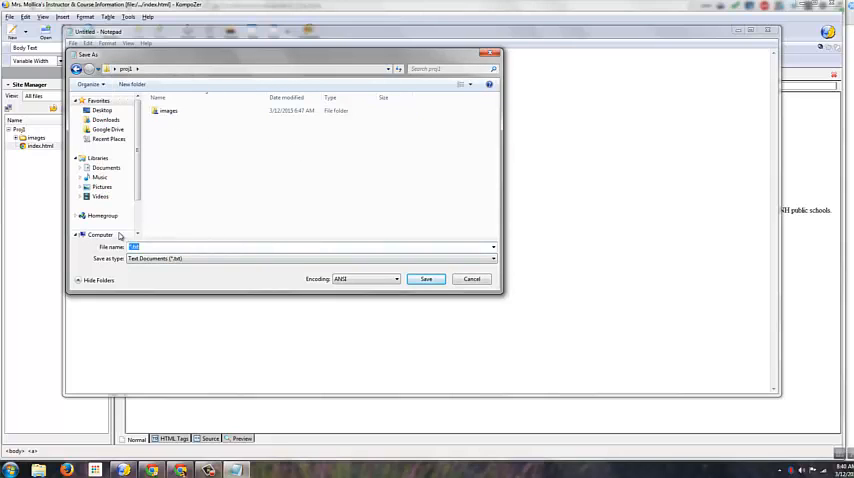
type("main.css")
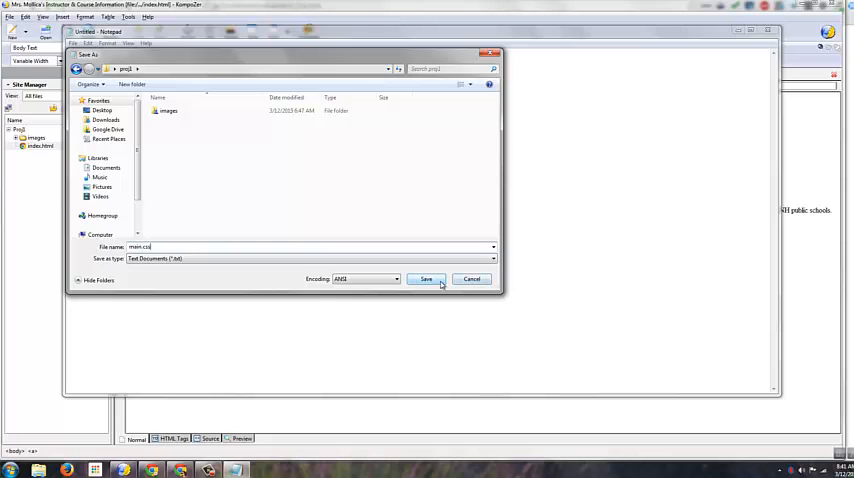
left_click(426, 279)
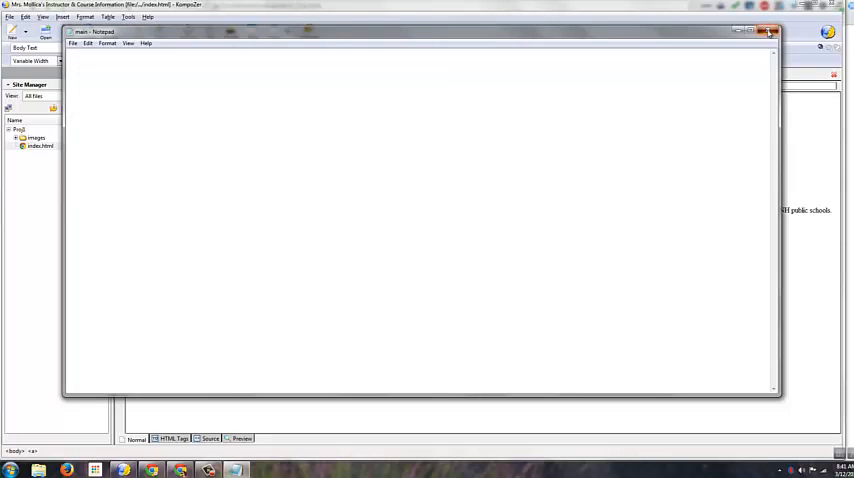
- Close Notepad and attach main.css to index.html as a linked stylesheet
left_click(768, 31)
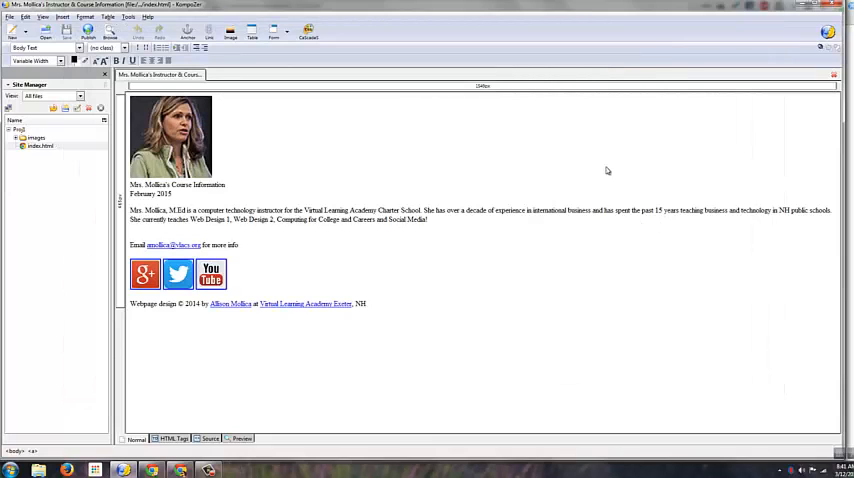
mouse_move(359, 172)
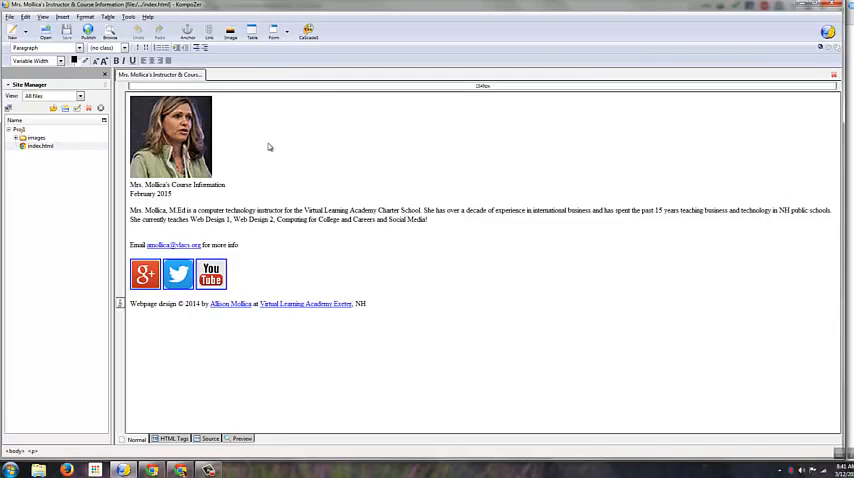
mouse_move(377, 196)
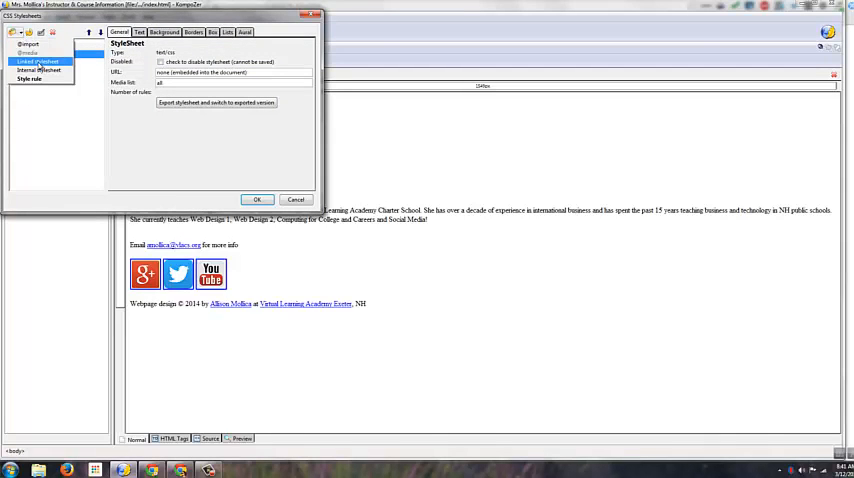
left_click(38, 55)
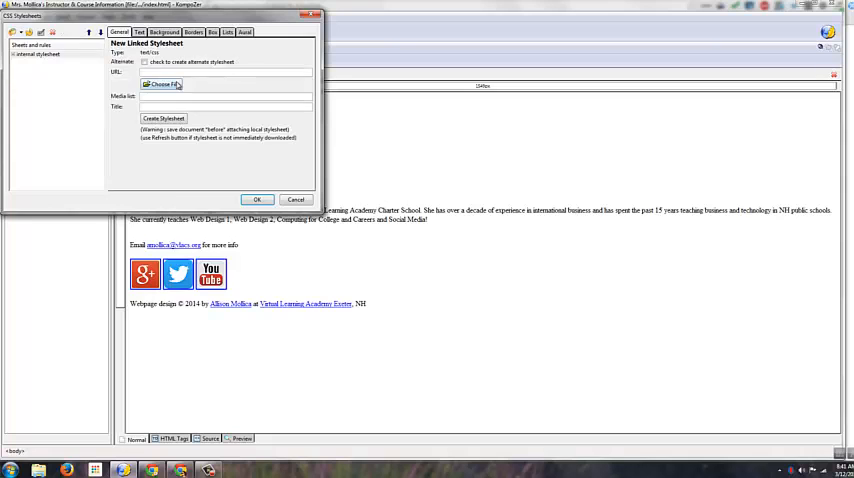
left_click(162, 84)
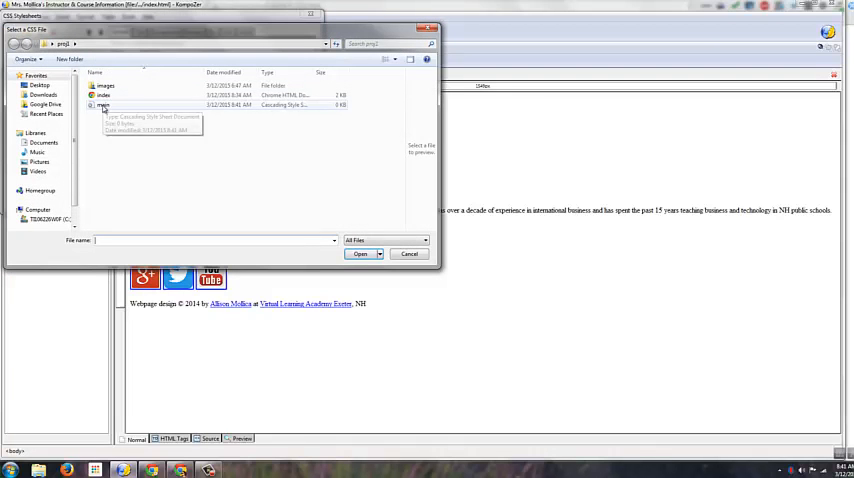
left_click(103, 105)
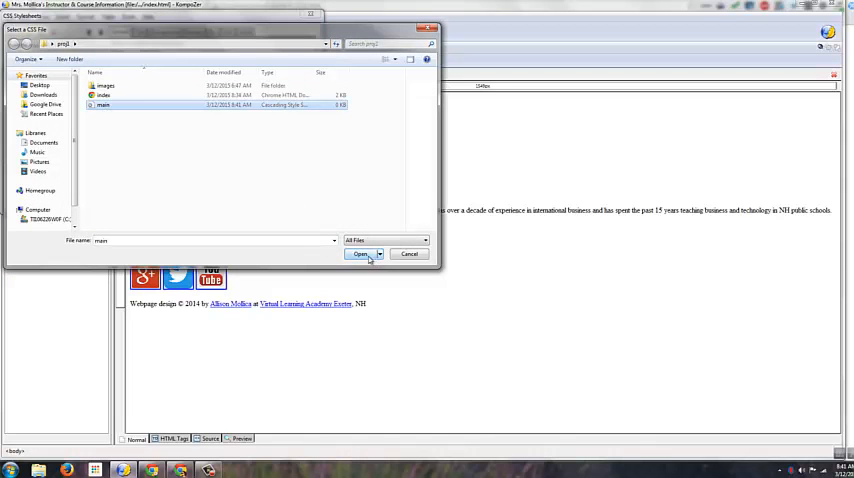
left_click(361, 254)
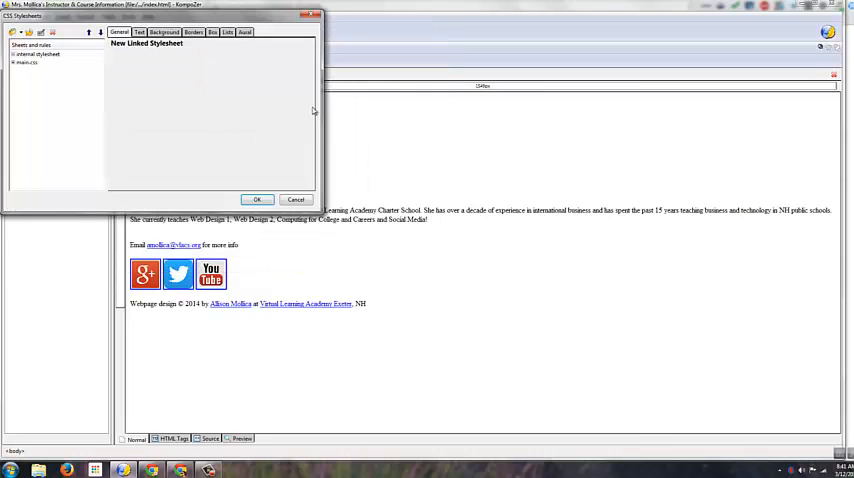
left_click(26, 63)
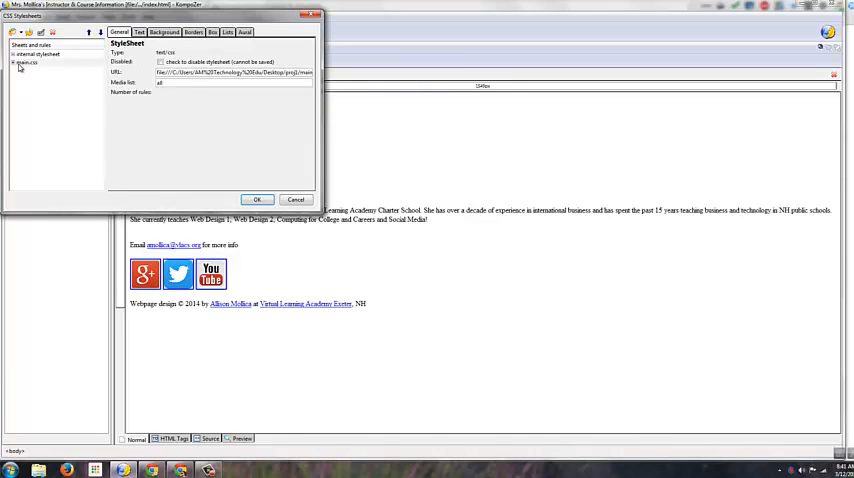
left_click(296, 199)
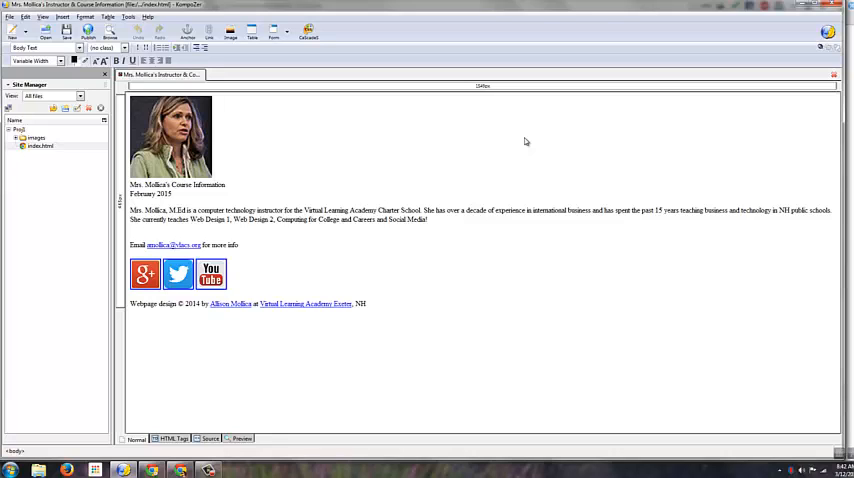
mouse_move(349, 140)
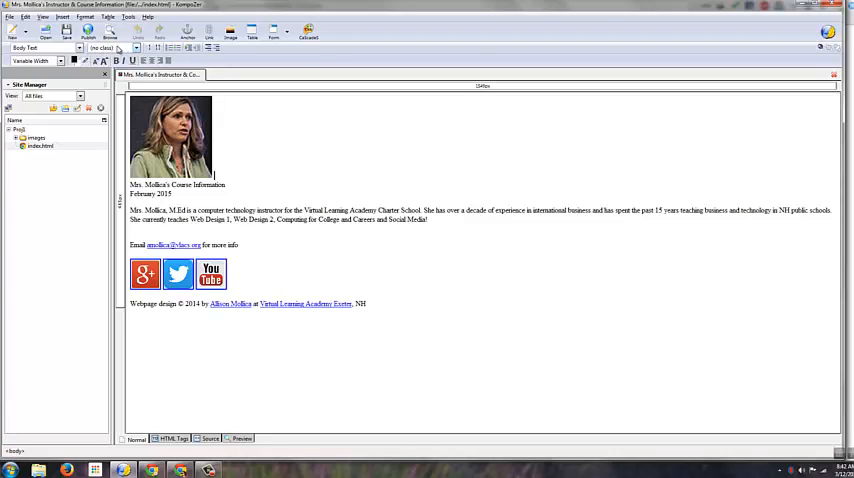
mouse_move(407, 168)
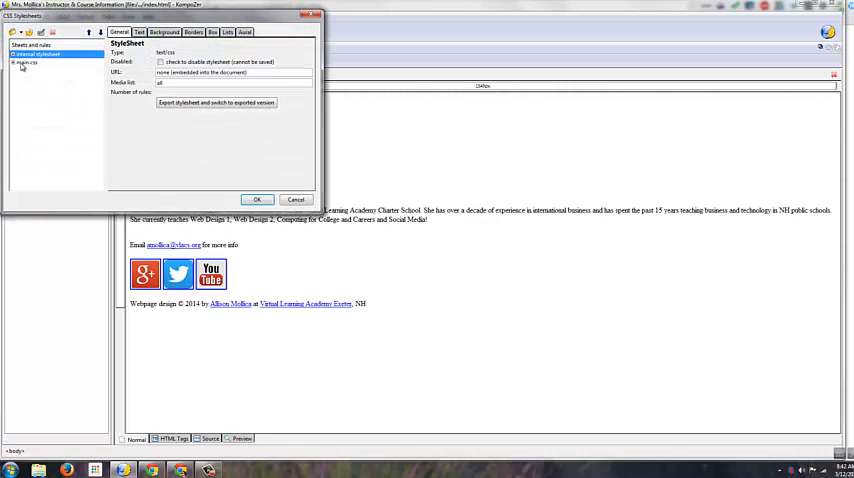
- Create a new Heading 1 (h1) type rule in main.css
left_click(25, 63)
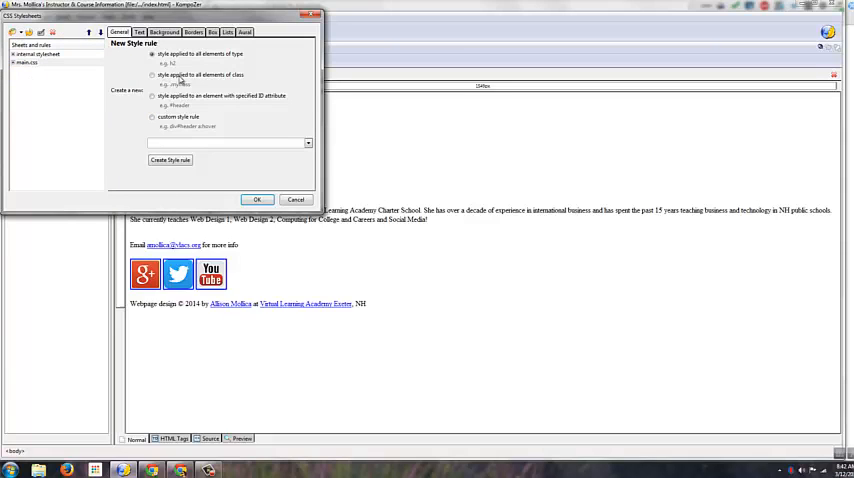
left_click(307, 142)
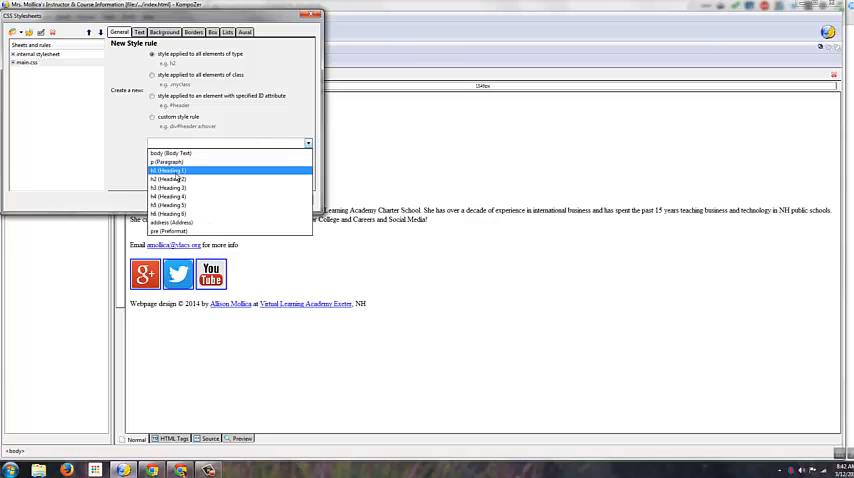
left_click(168, 170)
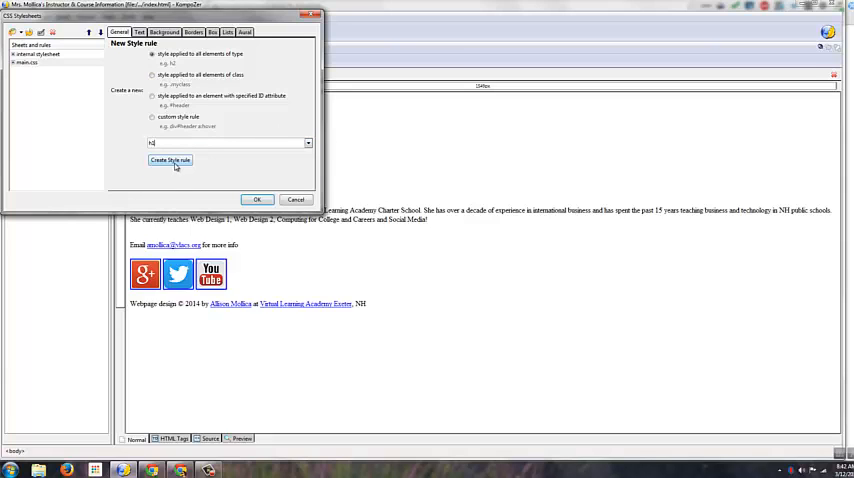
left_click(170, 160)
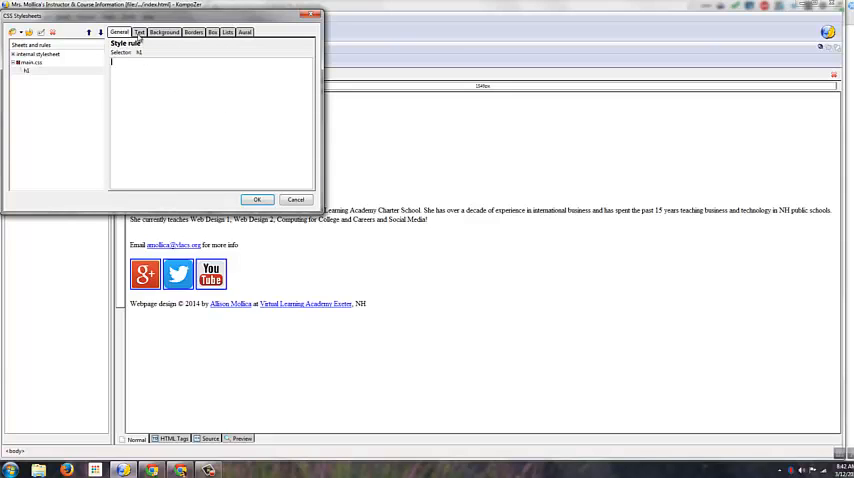
- Give the h1 rule red #cc0000 text, 24pt size and bold weight, then apply it
left_click(140, 32)
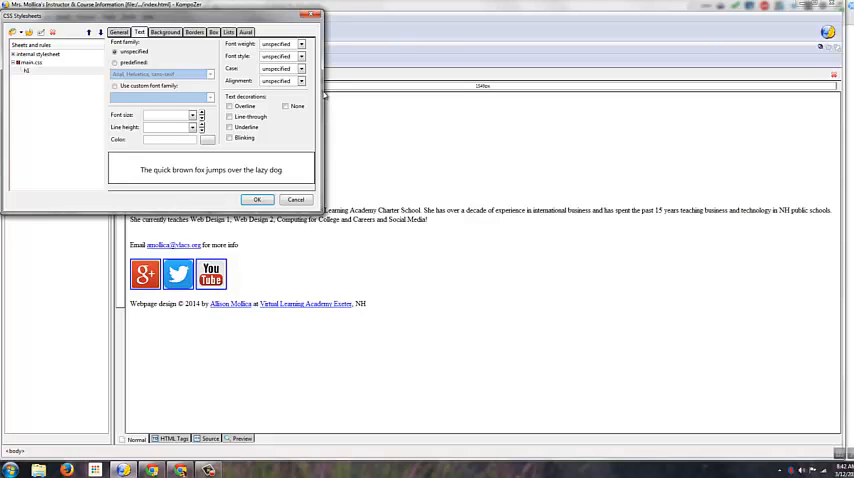
left_click(207, 139)
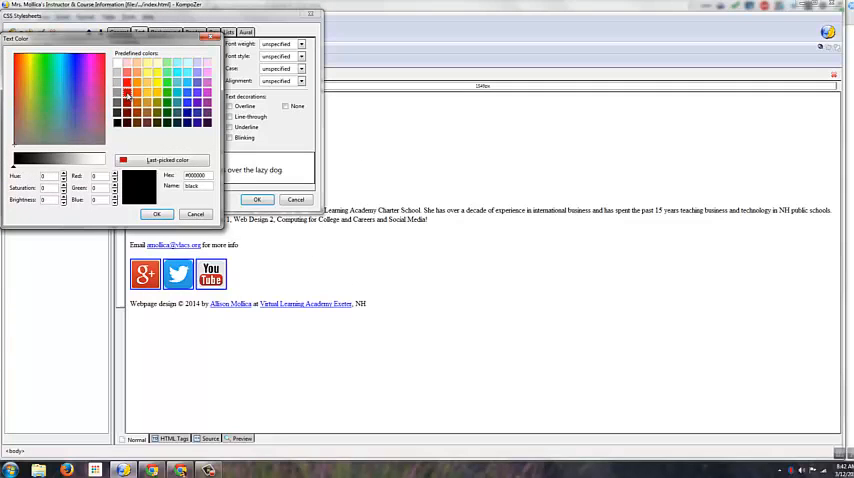
left_click(127, 95)
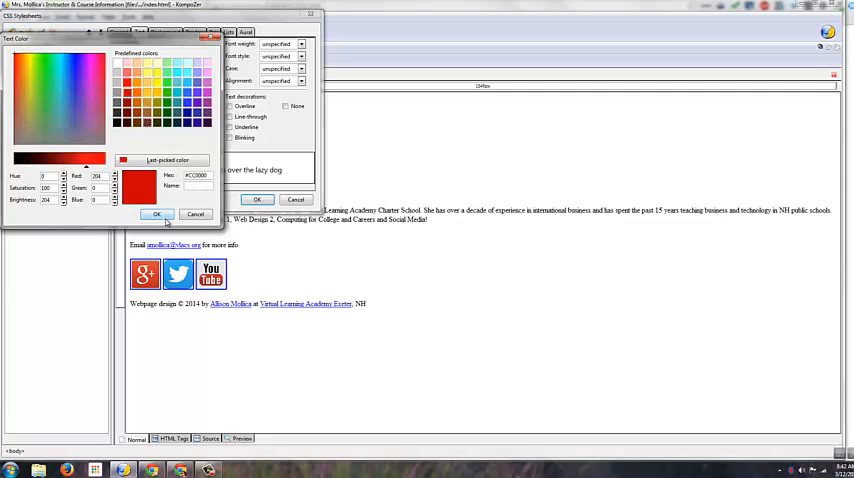
left_click(157, 214)
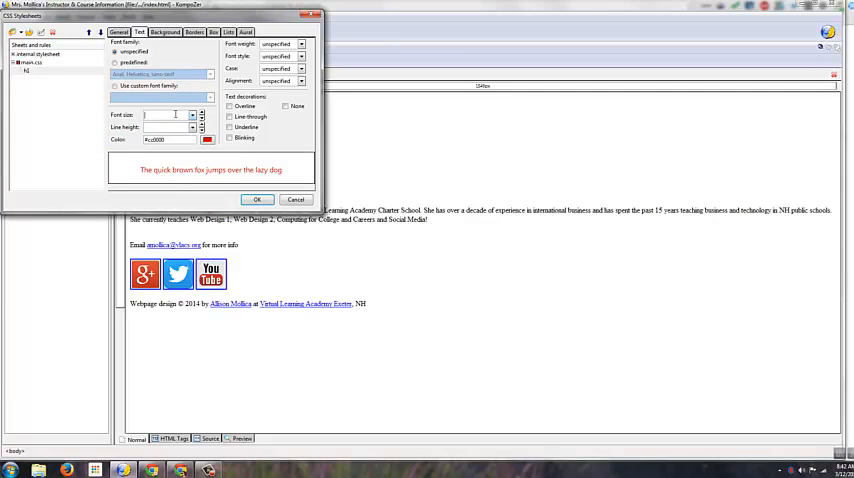
left_click(192, 115)
type("24")
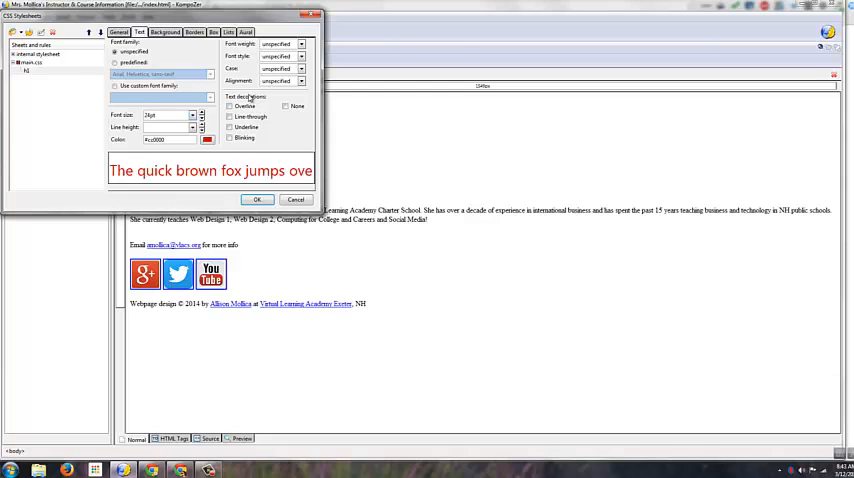
left_click(299, 56)
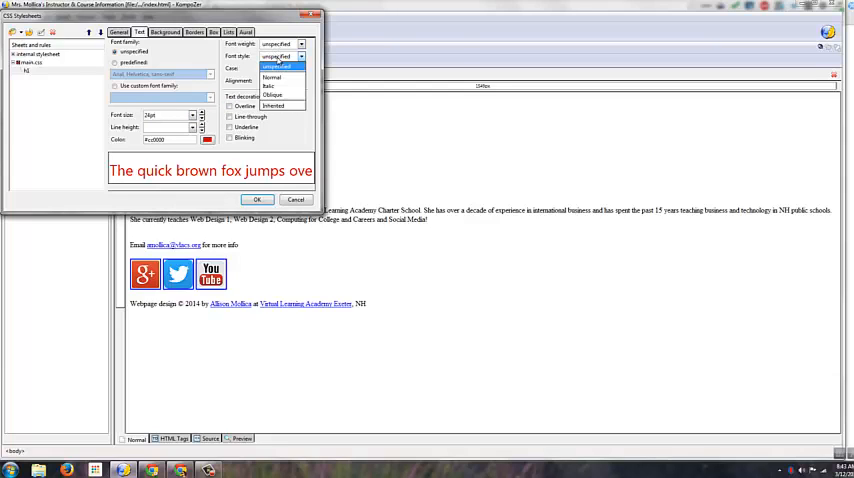
left_click(300, 44)
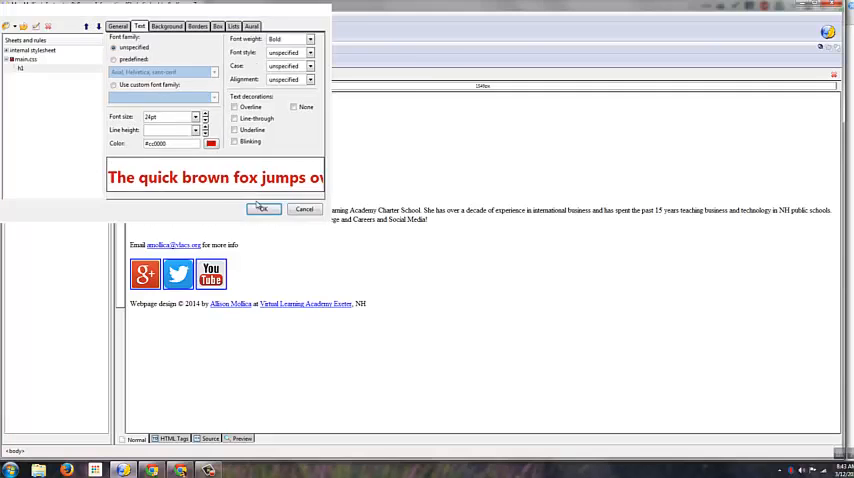
left_click(263, 209)
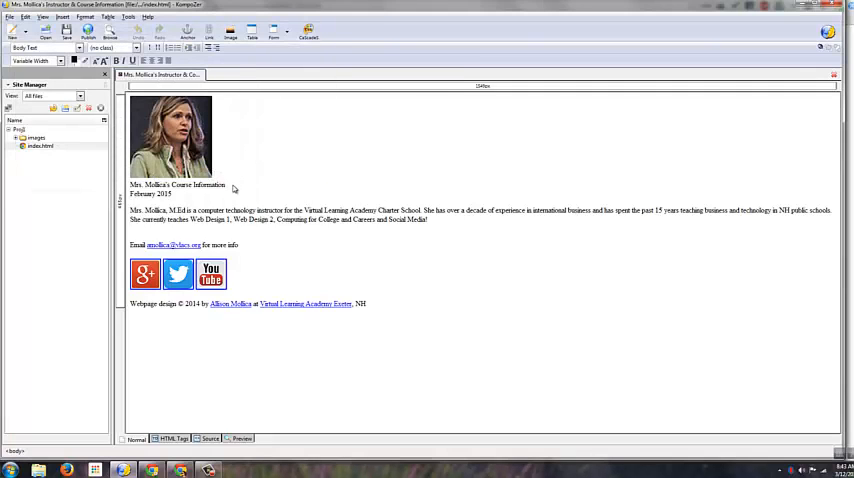
- Select the course information title line to format as Heading 1
double_click(178, 184)
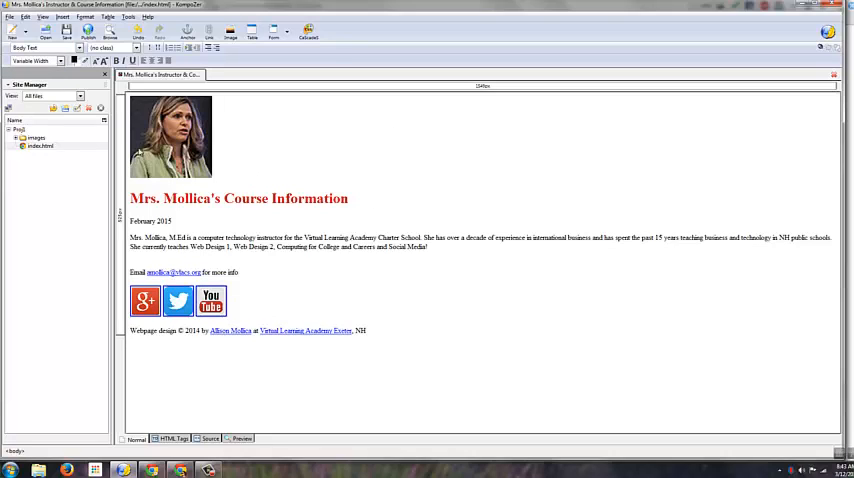
mouse_move(94, 226)
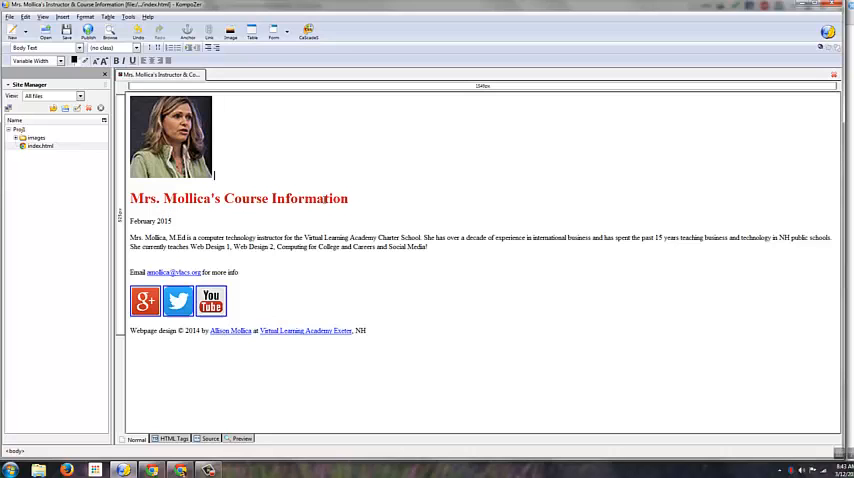
mouse_move(463, 297)
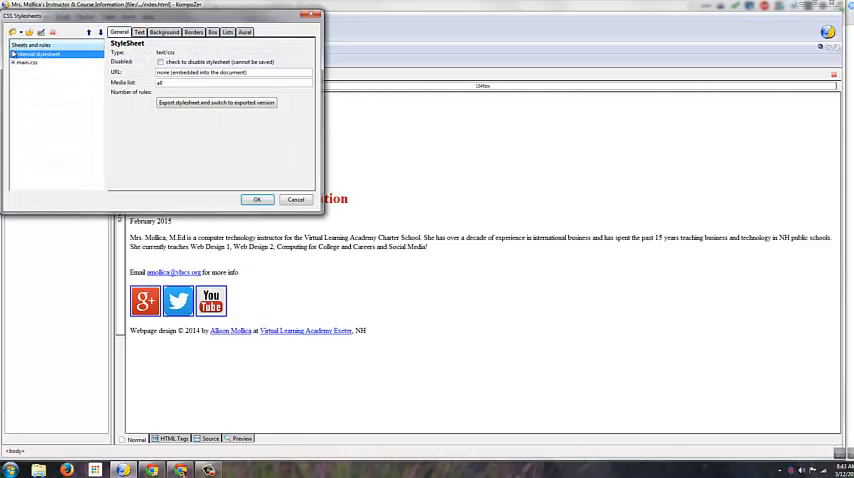
- Create a new h2 style rule in main.css
left_click(20, 32)
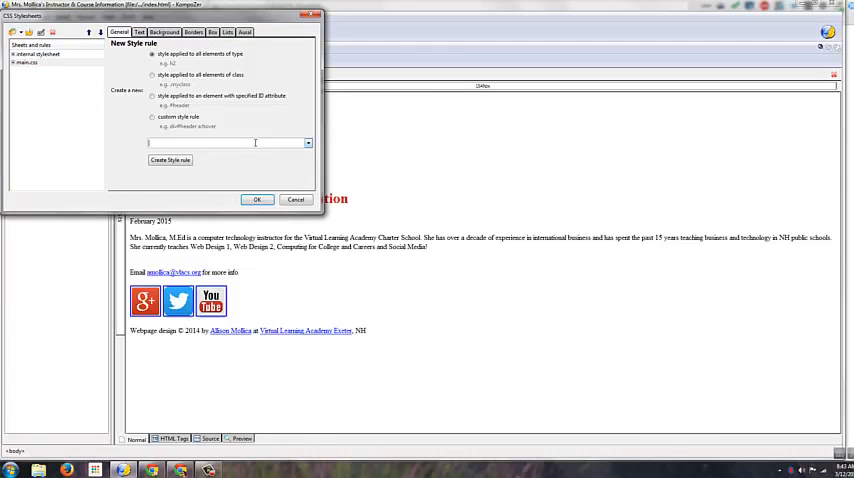
type("h2")
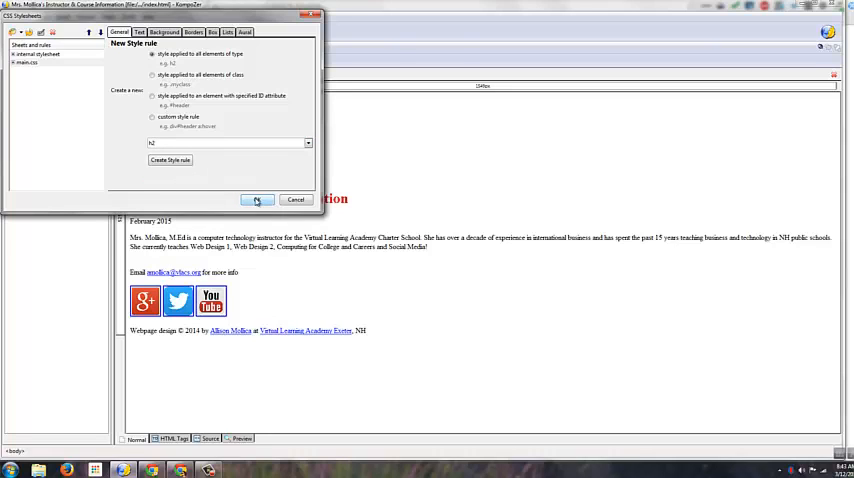
left_click(170, 160)
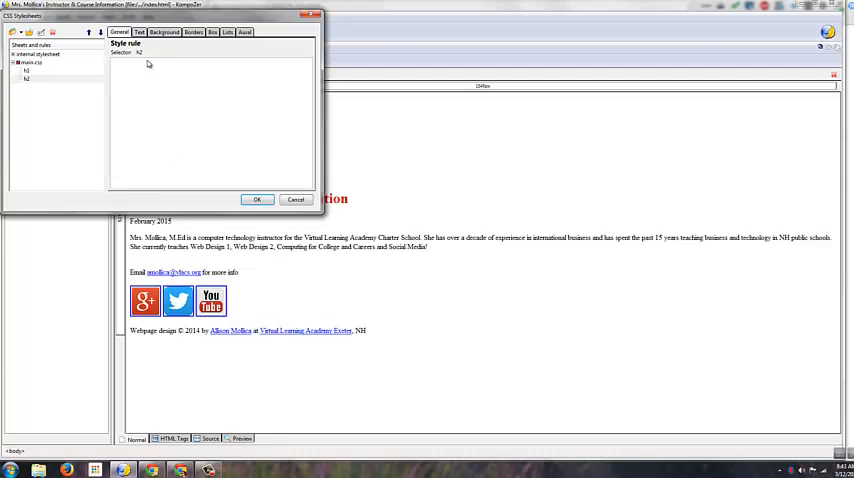
- Give h2 Arial, Helvetica, sans-serif font at 18pt in bold italic
left_click(139, 32)
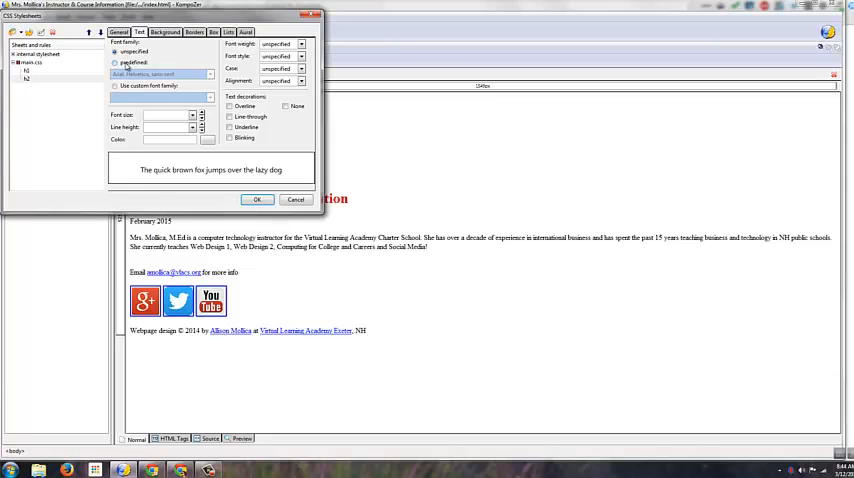
left_click(115, 62)
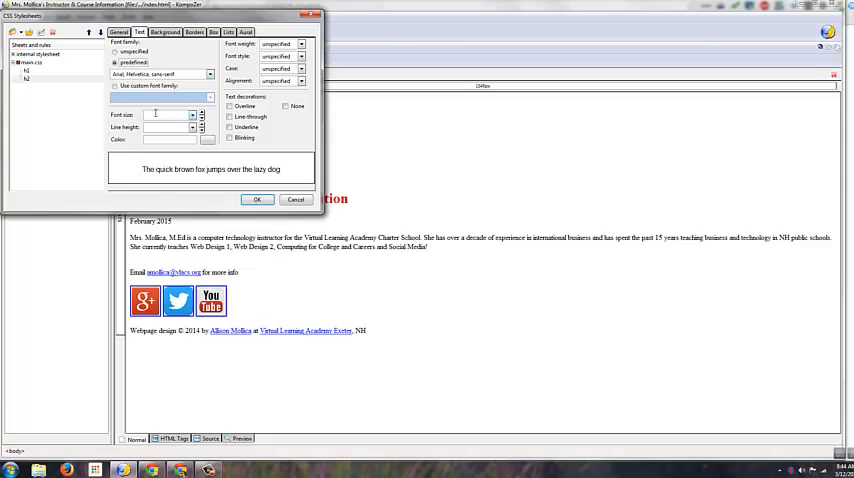
left_click(191, 115)
type("18")
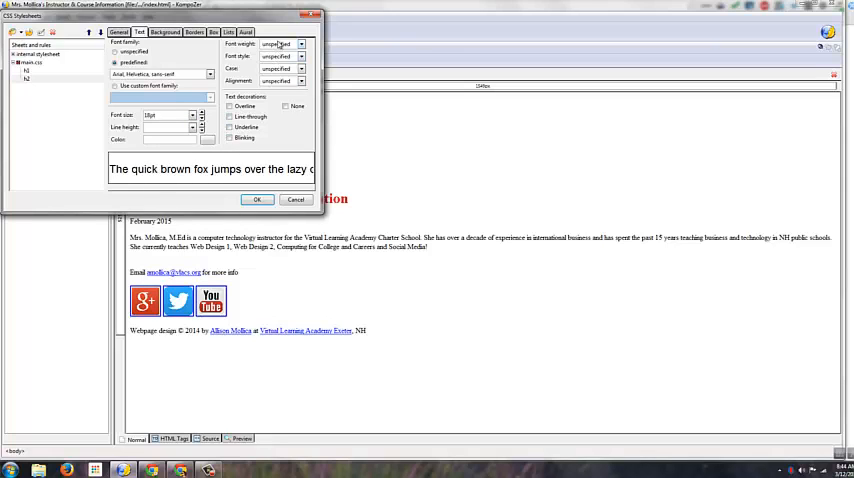
left_click(301, 43)
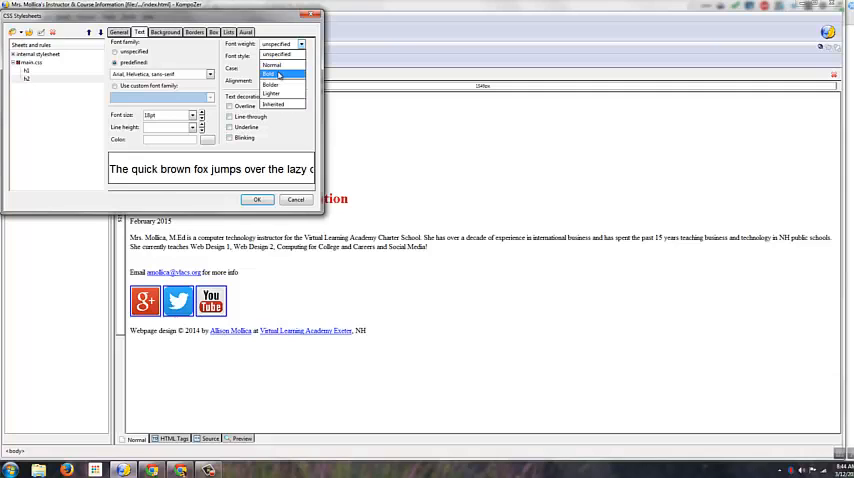
left_click(270, 74)
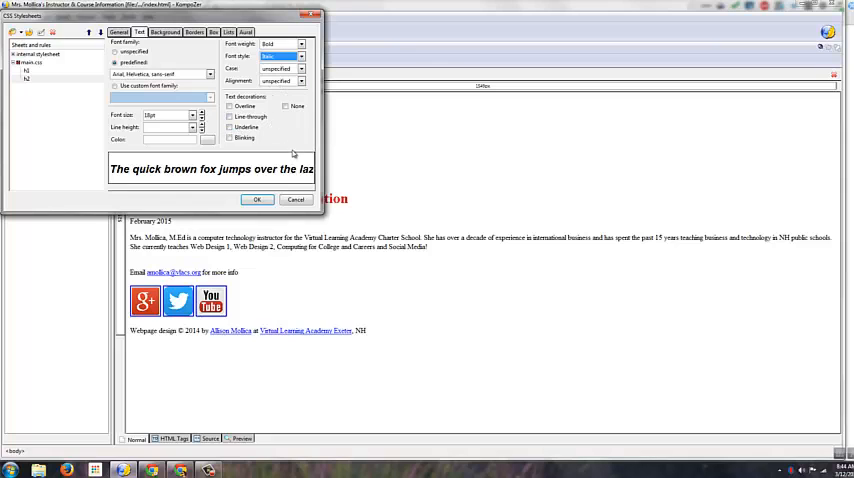
mouse_move(255, 147)
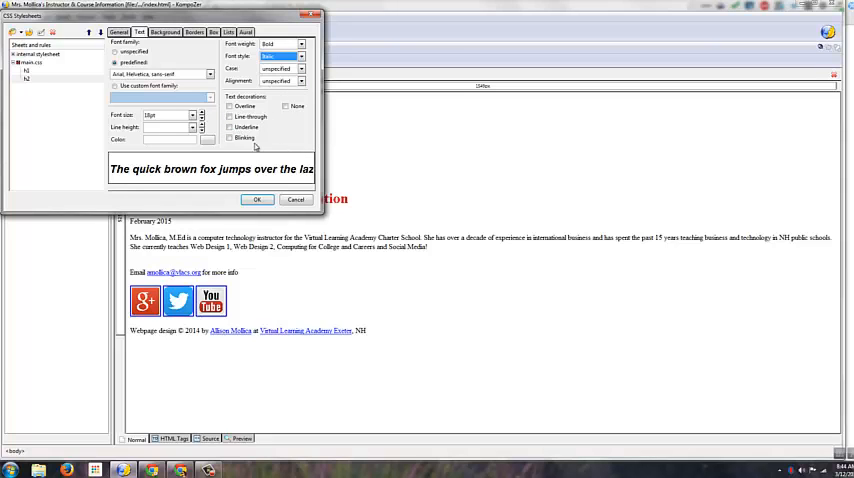
left_click(208, 139)
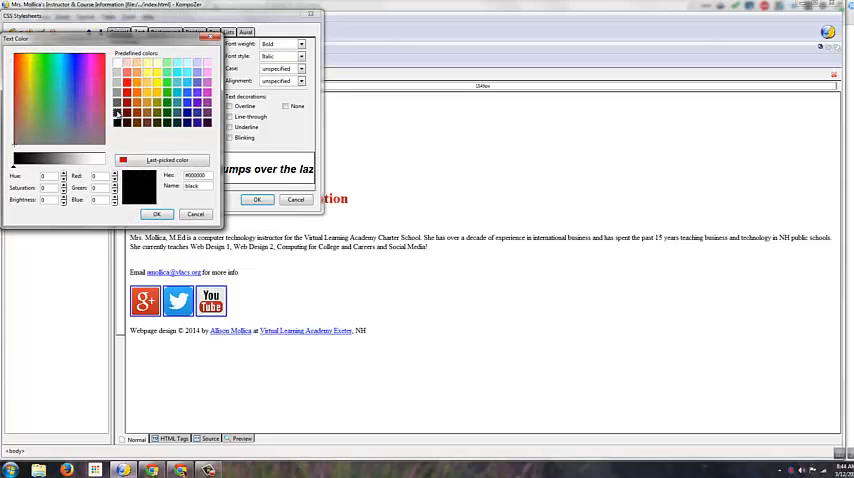
left_click(157, 213)
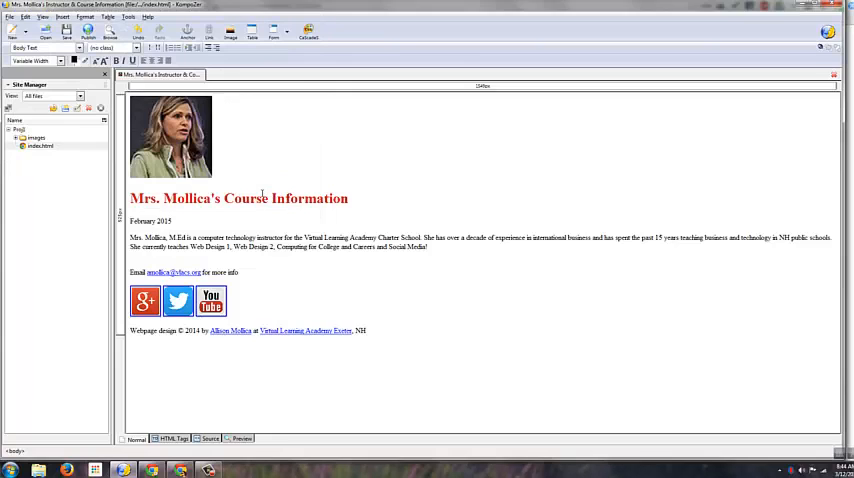
- Format the February 2015 date line as Heading 2
double_click(150, 221)
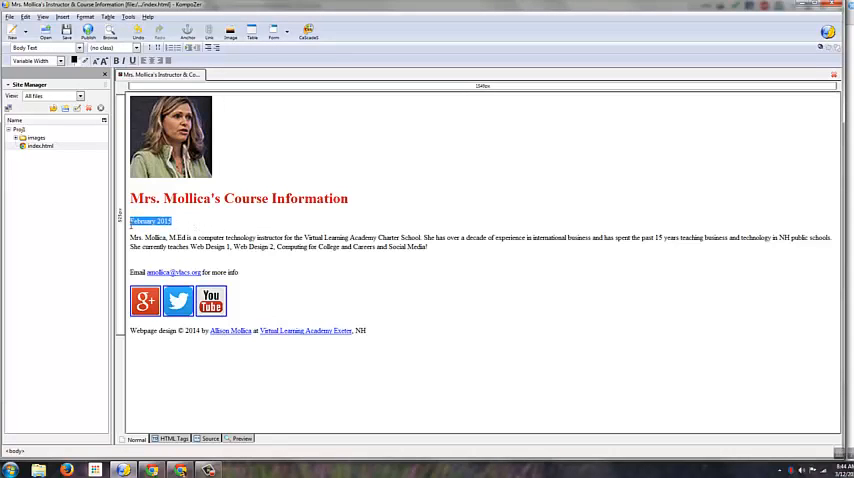
left_click(48, 47)
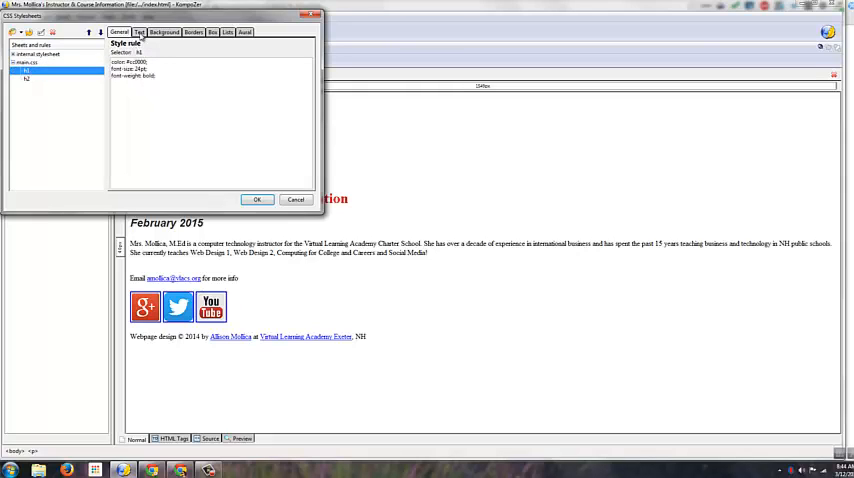
- Set the h1 rule's font to predefined Arial, Helvetica, sans-serif
left_click(139, 32)
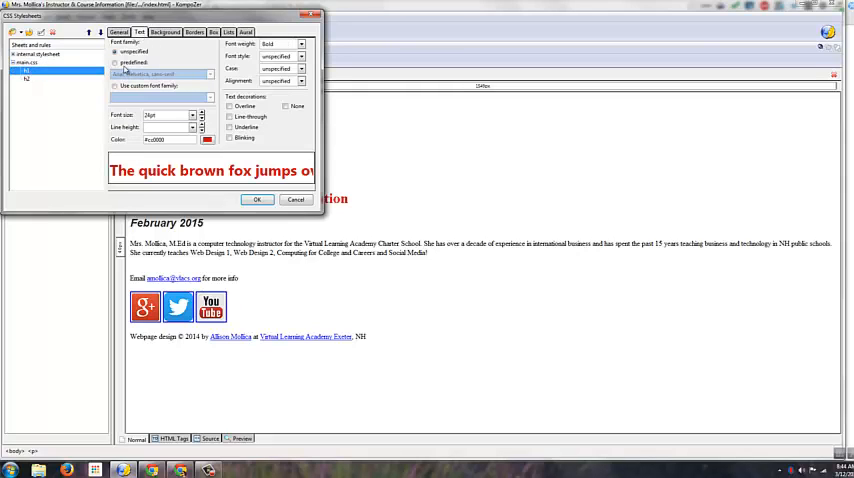
left_click(256, 199)
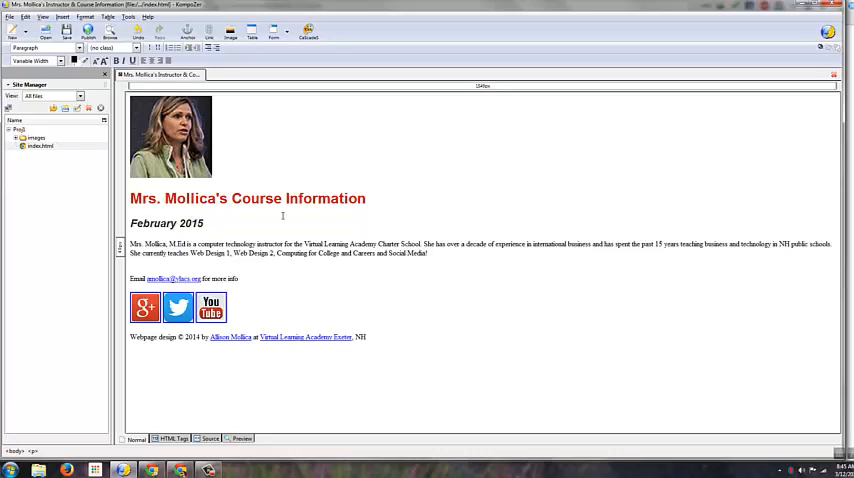
mouse_move(331, 282)
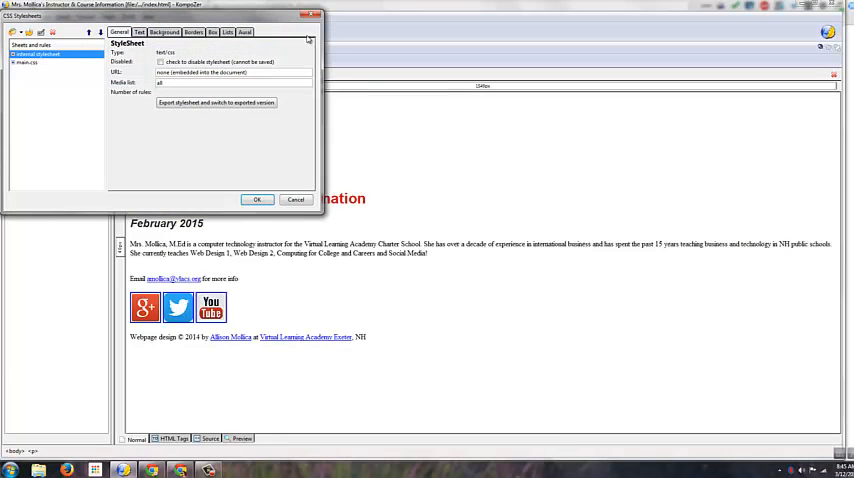
- Create a body rule with background colour #33CCFF and apply the changes
left_click(27, 63)
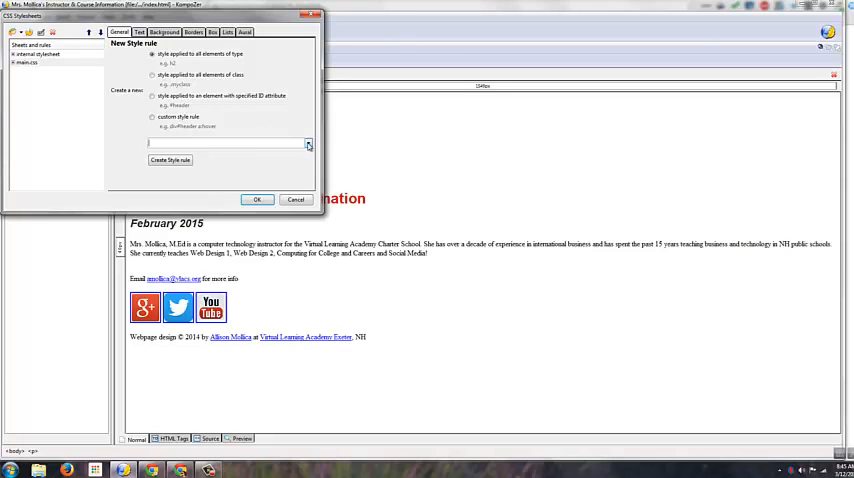
type("body")
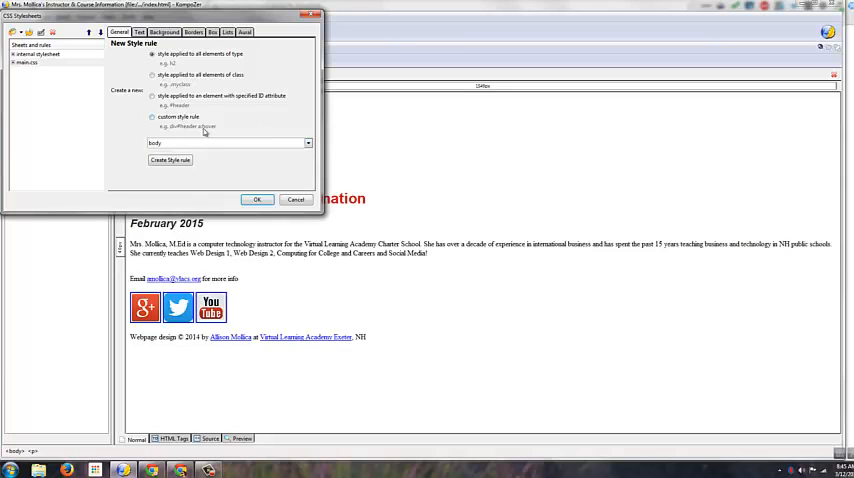
left_click(170, 159)
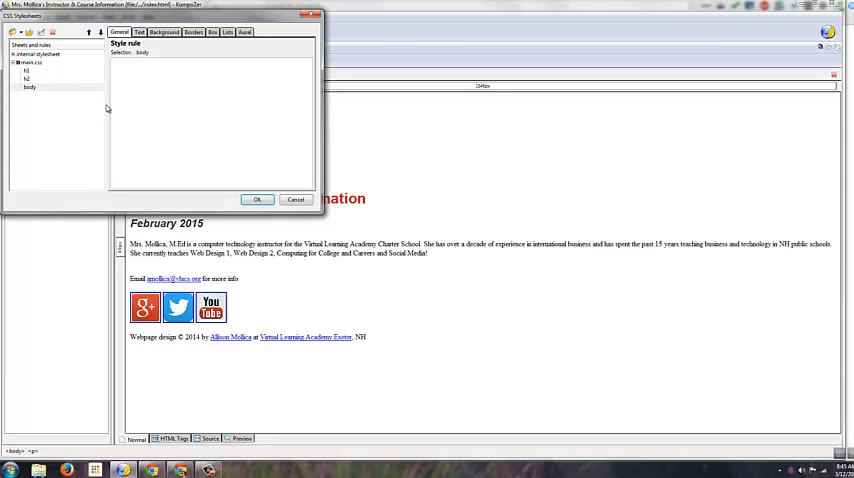
left_click(164, 32)
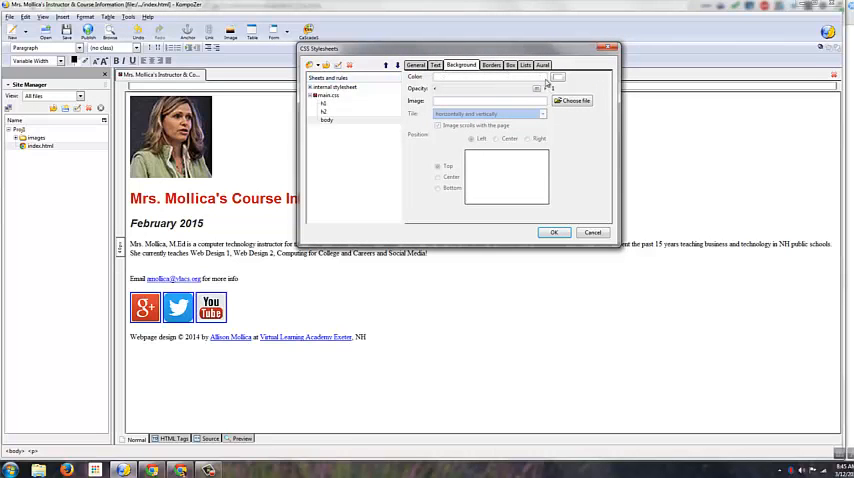
left_click(558, 76)
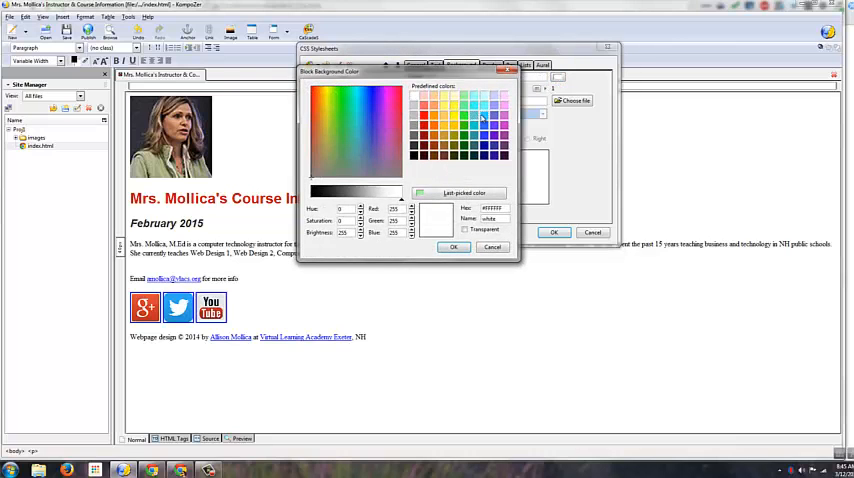
left_click(358, 105)
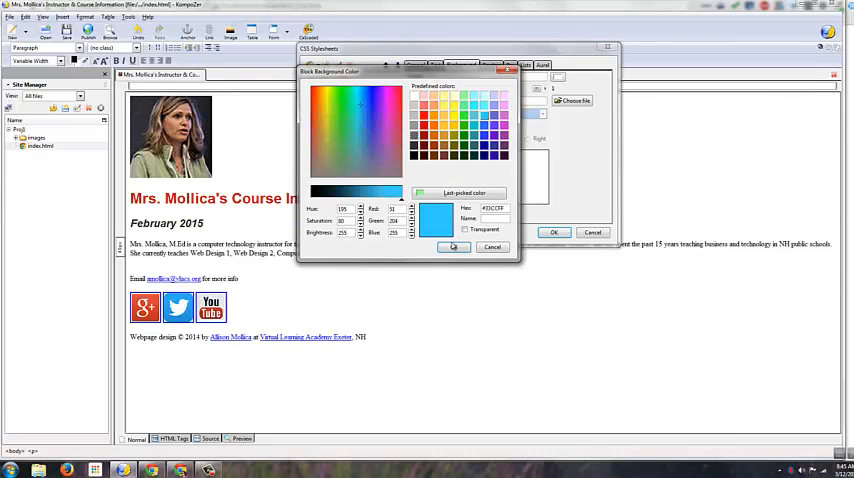
left_click(454, 247)
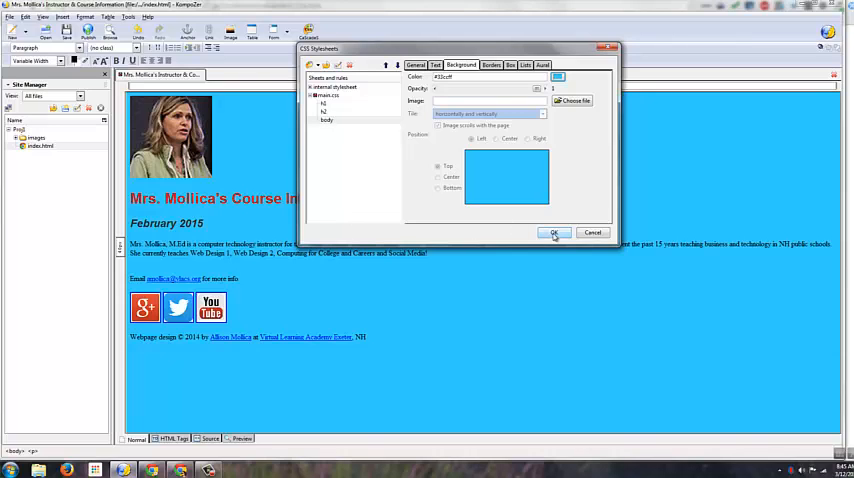
left_click(554, 232)
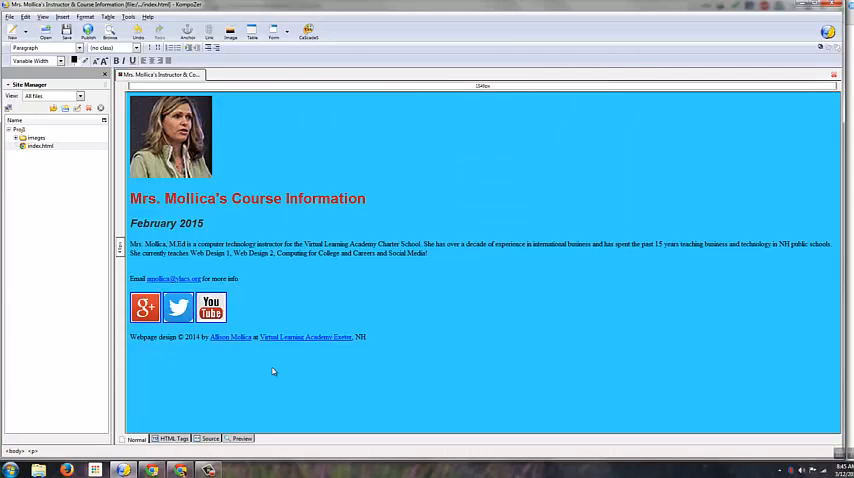
mouse_move(206, 446)
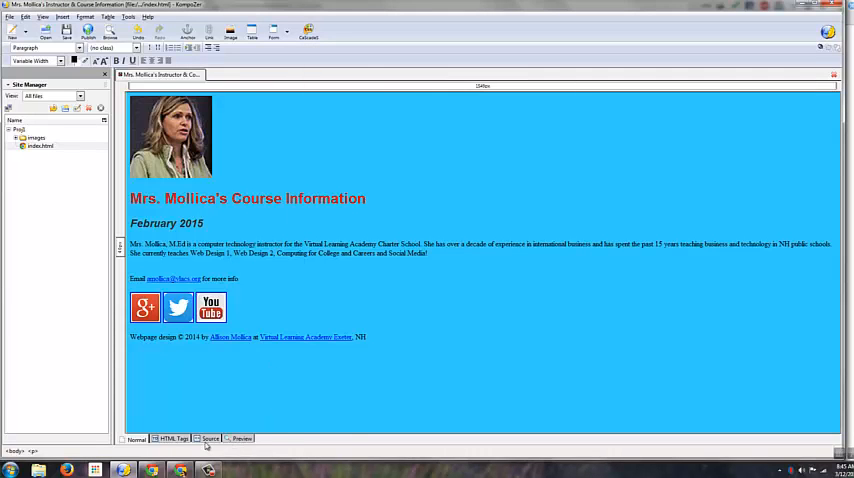
- Check the page source, then create a p rule with Arial, 12pt, italic text
left_click(210, 440)
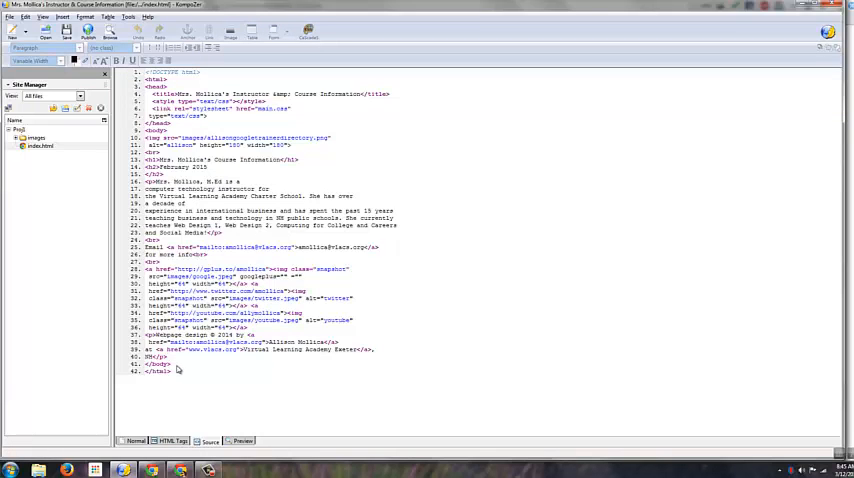
key("ctrl+a")
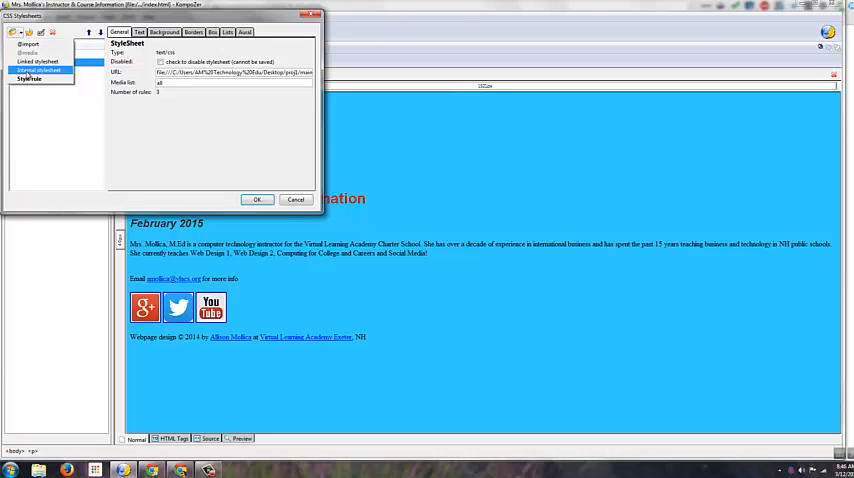
left_click(30, 79)
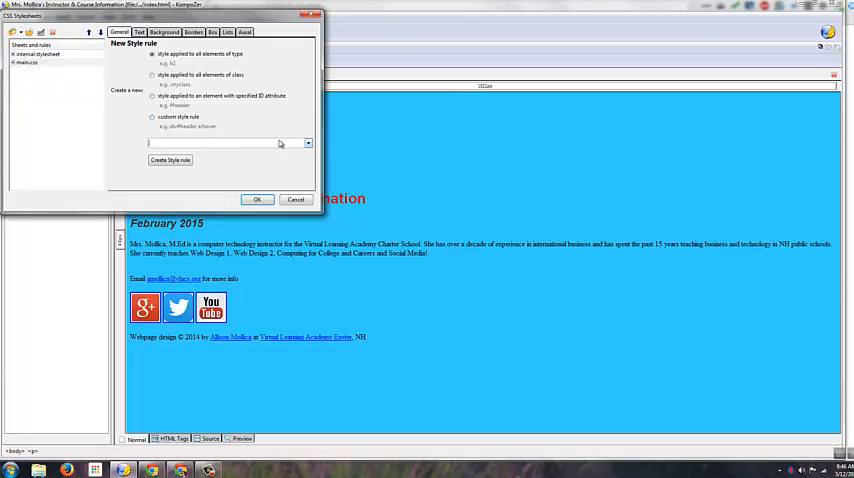
type("p")
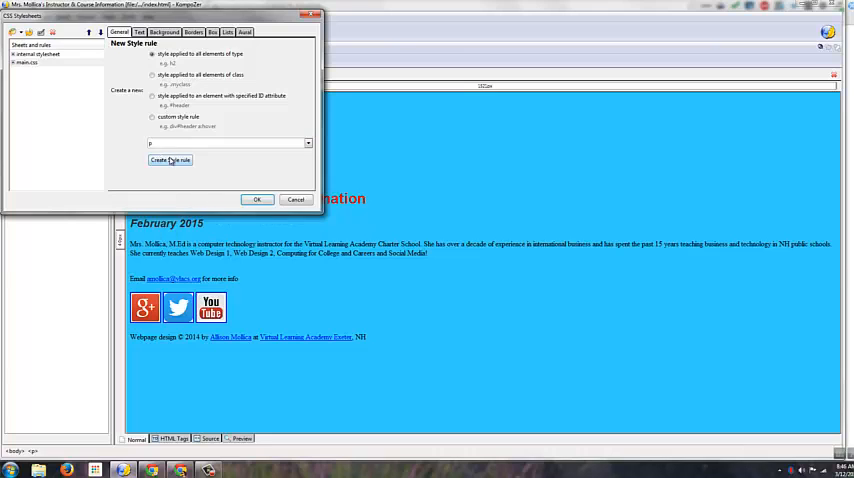
left_click(170, 160)
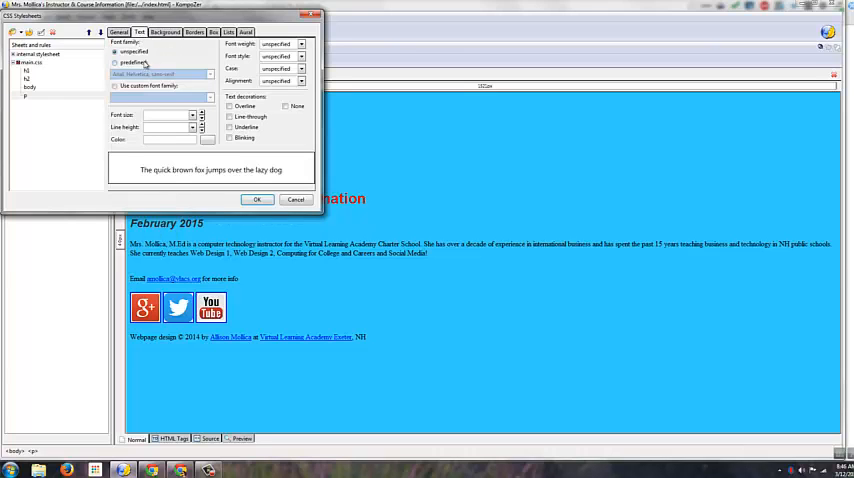
left_click(115, 63)
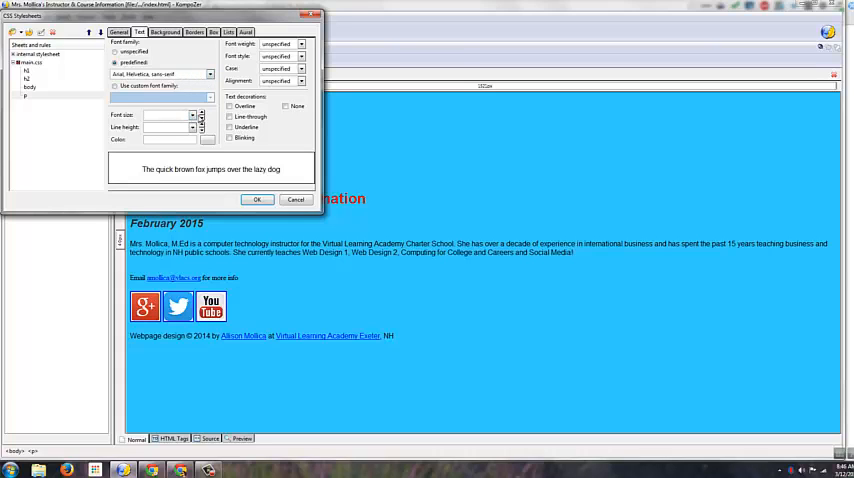
type("12pt")
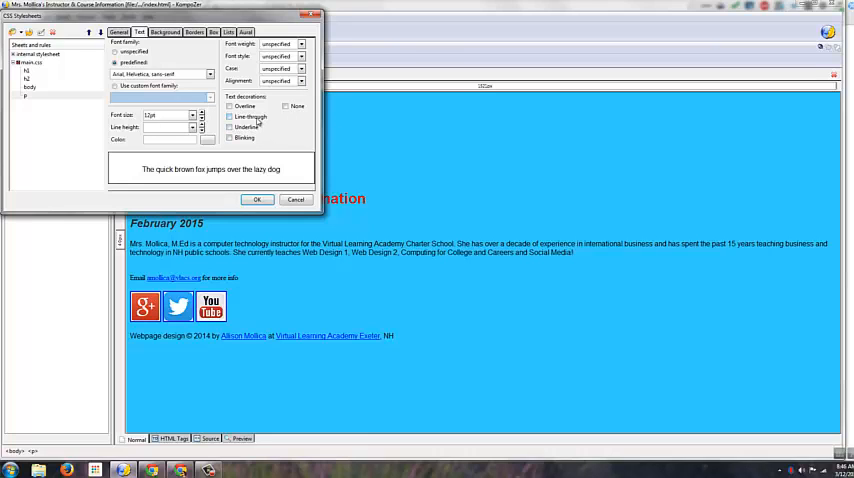
left_click(303, 56)
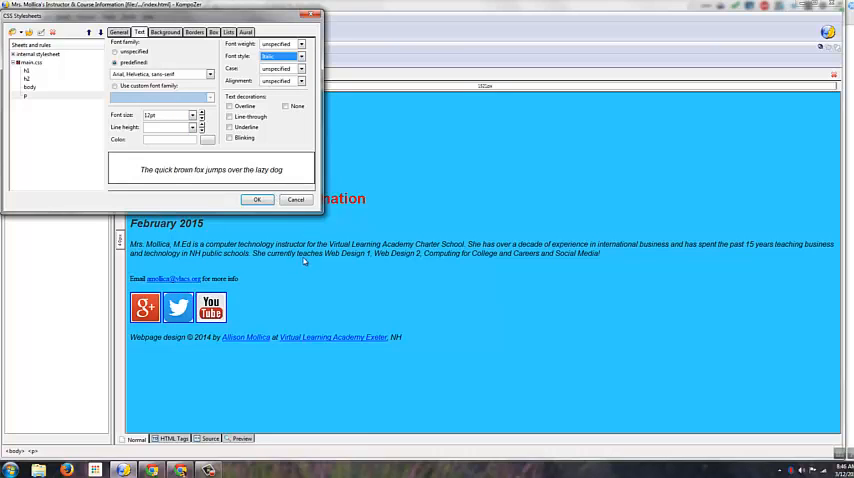
mouse_move(232, 343)
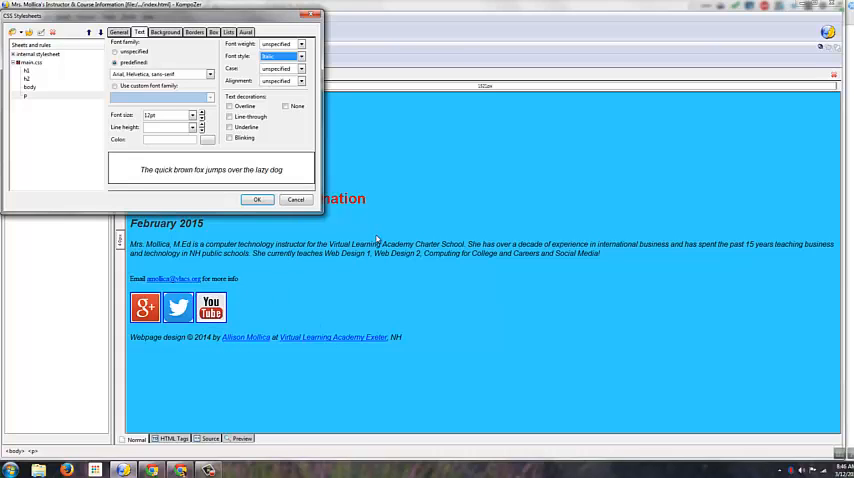
mouse_move(279, 284)
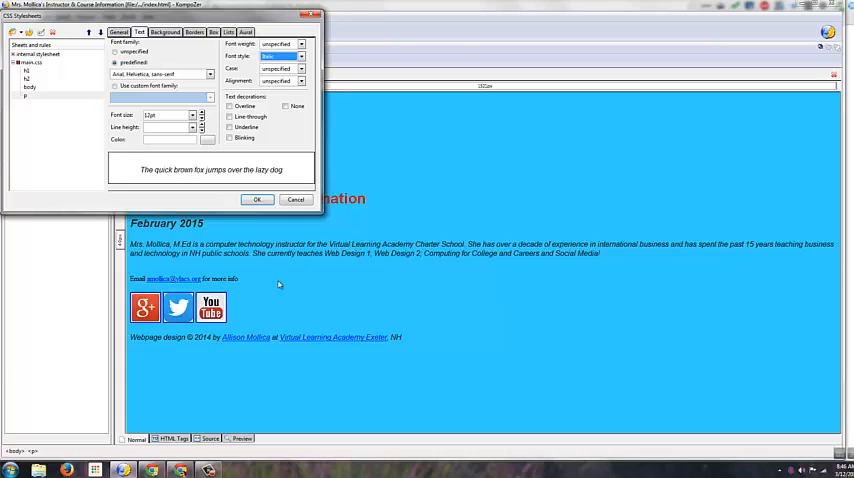
mouse_move(340, 254)
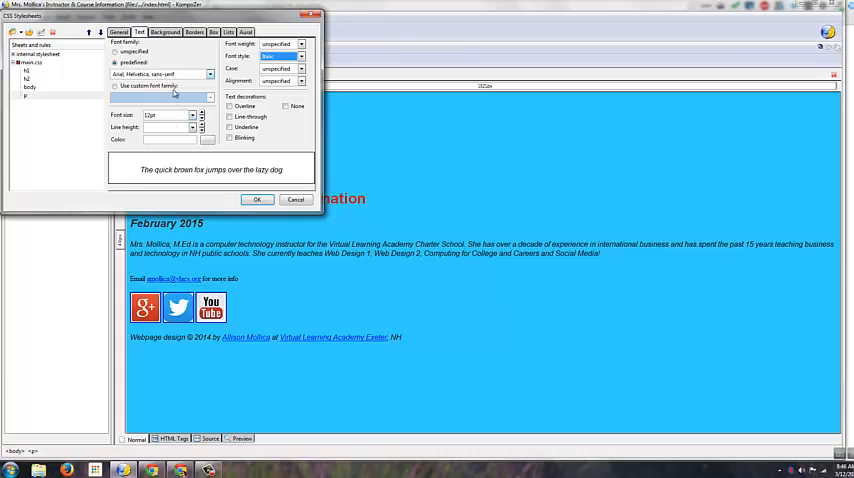
left_click(281, 56)
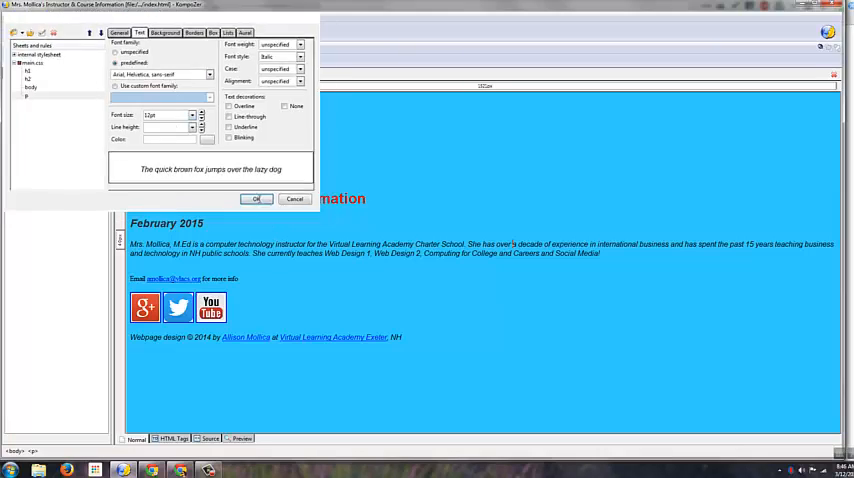
- Open the CSS Stylesheets editor showing the internal stylesheet and main.css
left_click(256, 198)
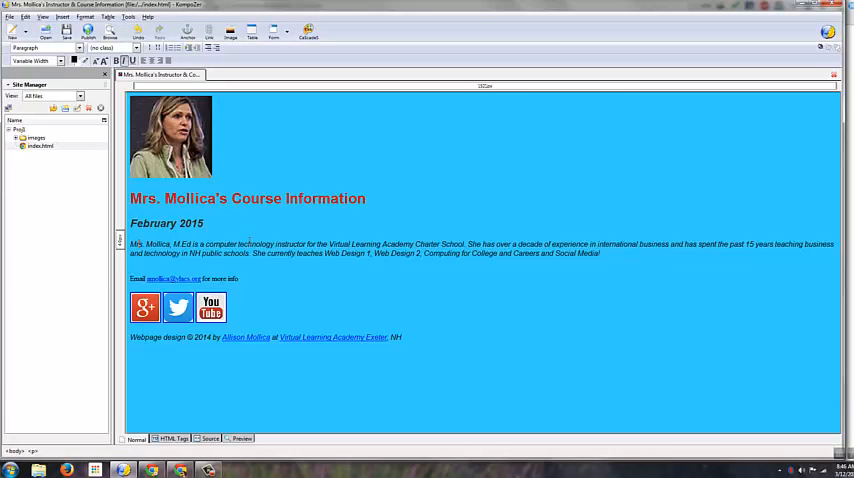
mouse_move(273, 408)
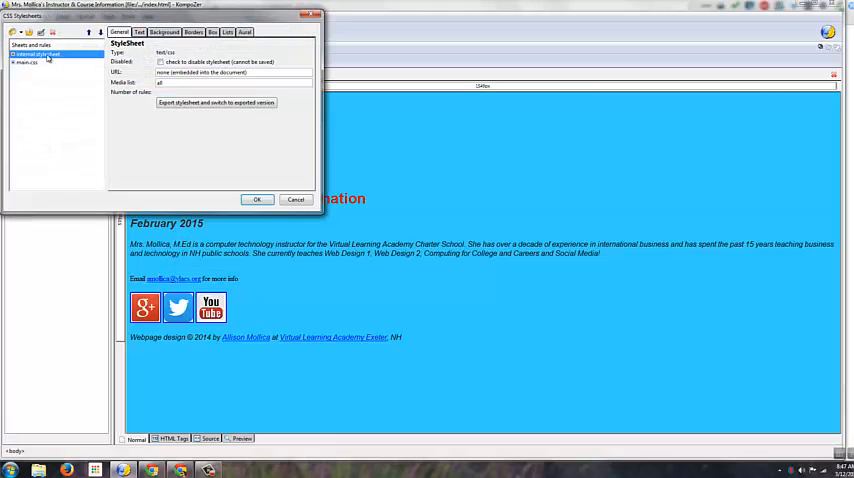
- Create a new class style rule named .mystyle in main.css
left_click(35, 53)
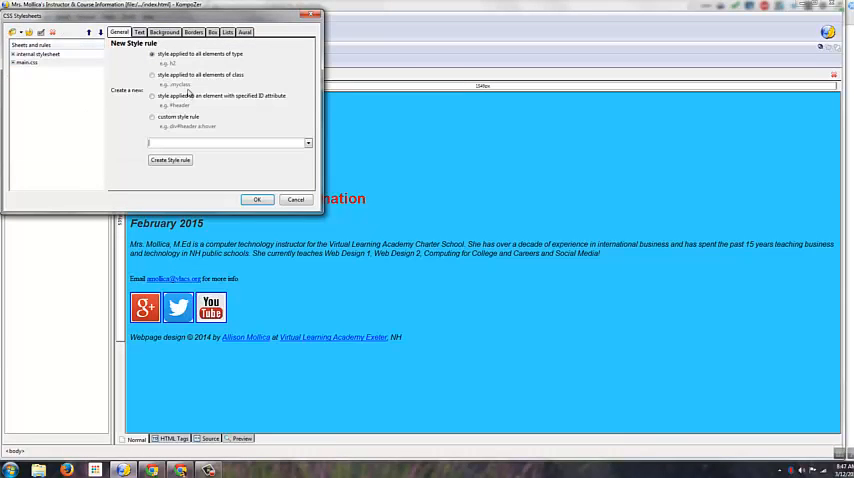
left_click(153, 75)
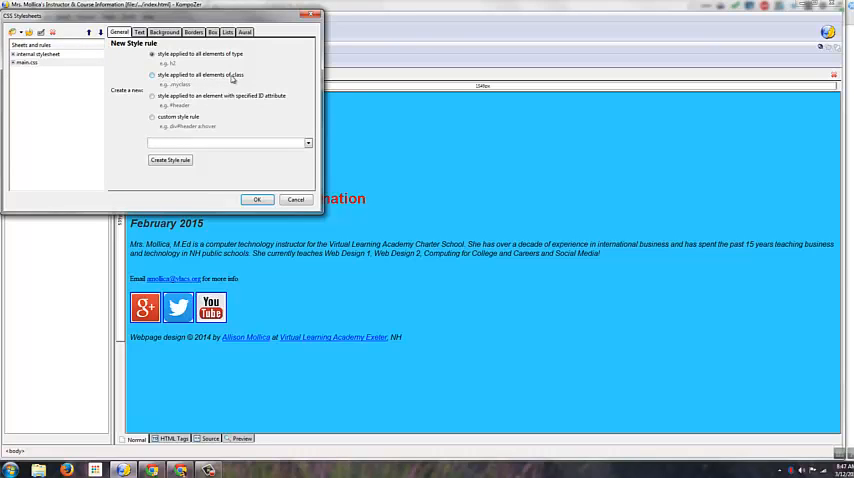
left_click(152, 75)
type(".mystyle")
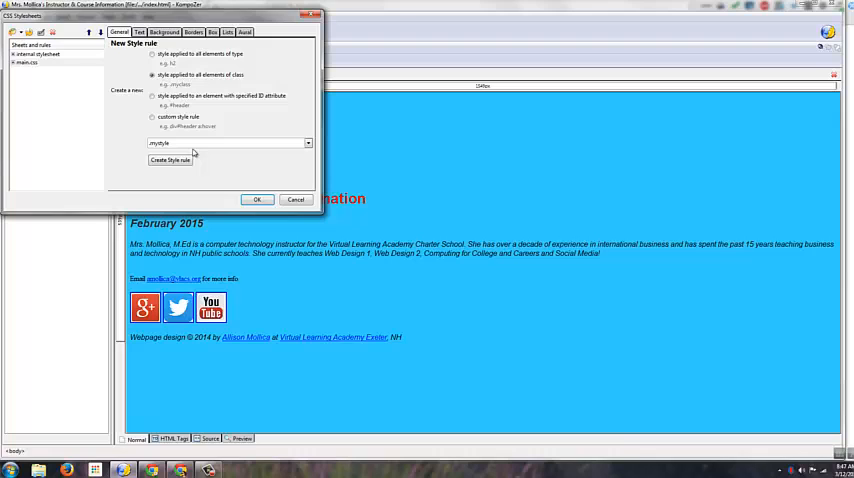
mouse_move(225, 285)
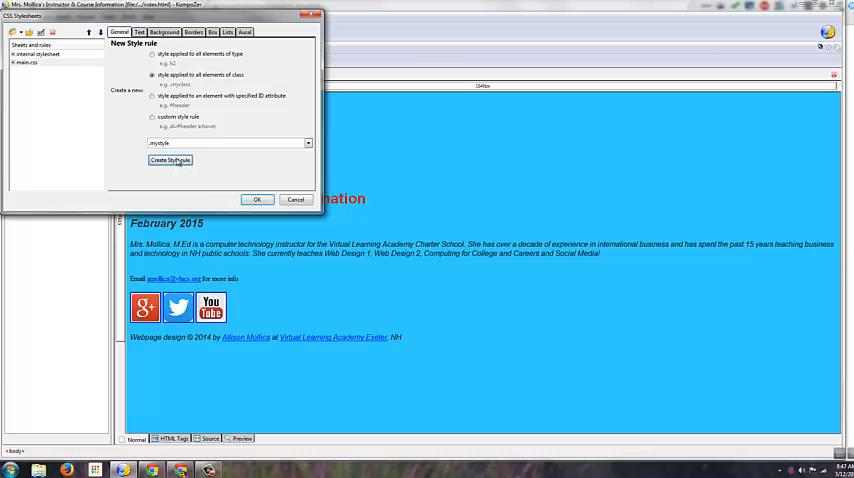
left_click(170, 160)
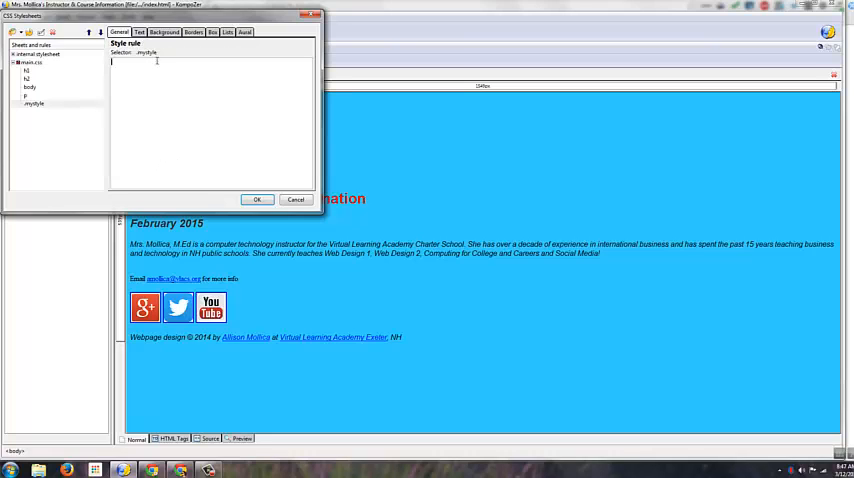
- Give .mystyle Arial font, bold weight and centred alignment, and confirm
left_click(139, 32)
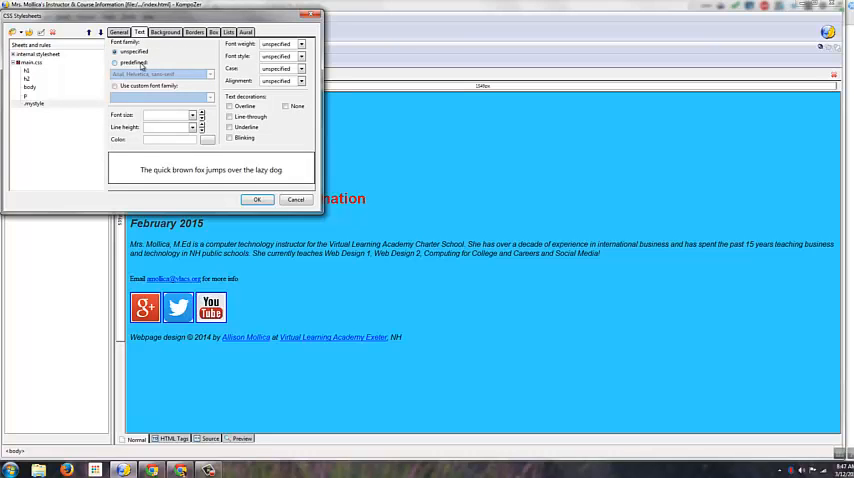
left_click(115, 63)
type("20")
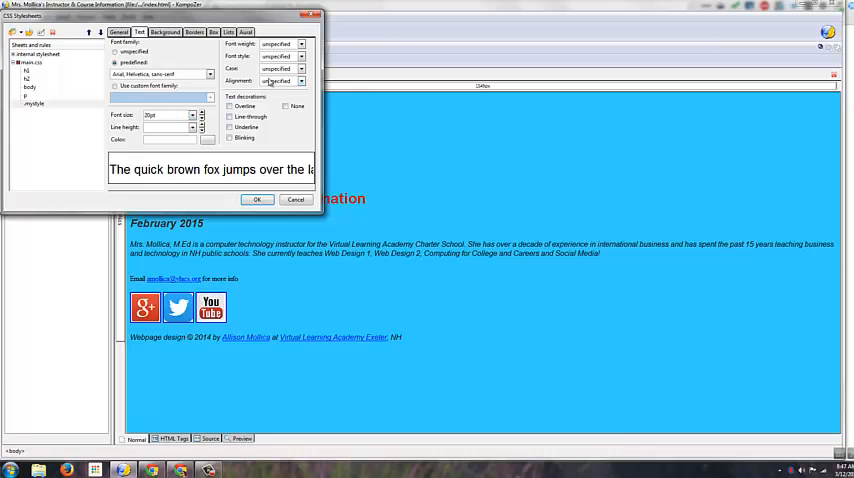
left_click(299, 44)
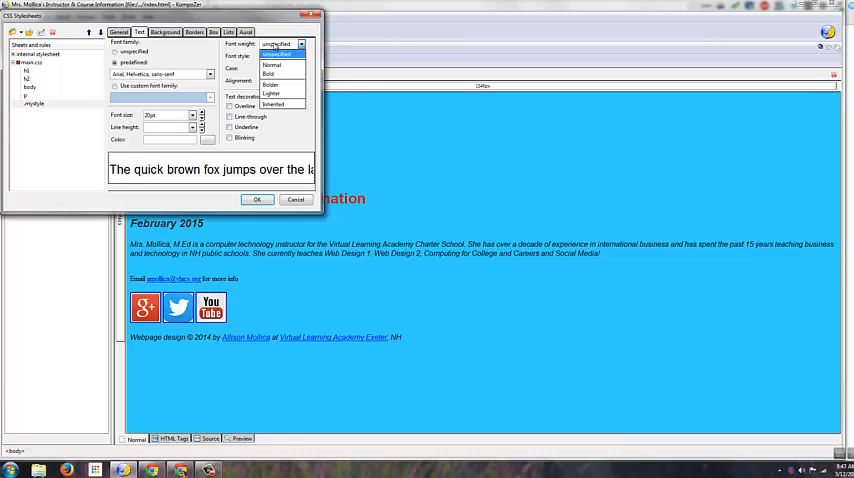
left_click(268, 73)
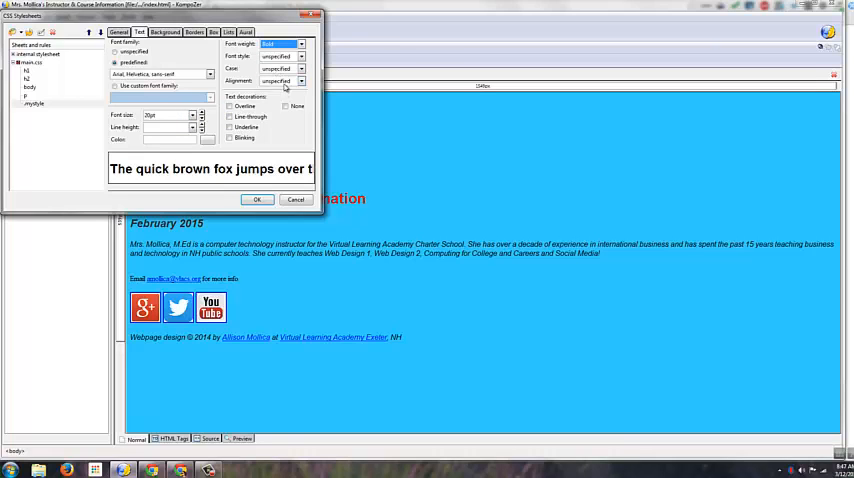
left_click(300, 81)
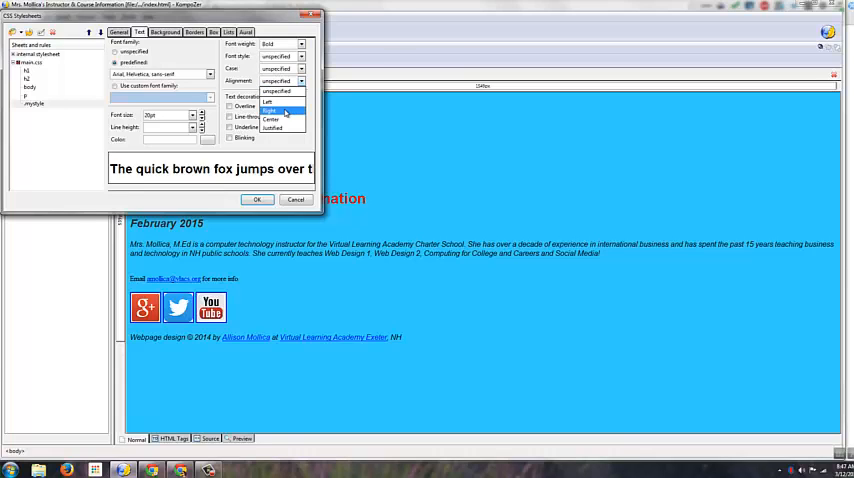
left_click(270, 119)
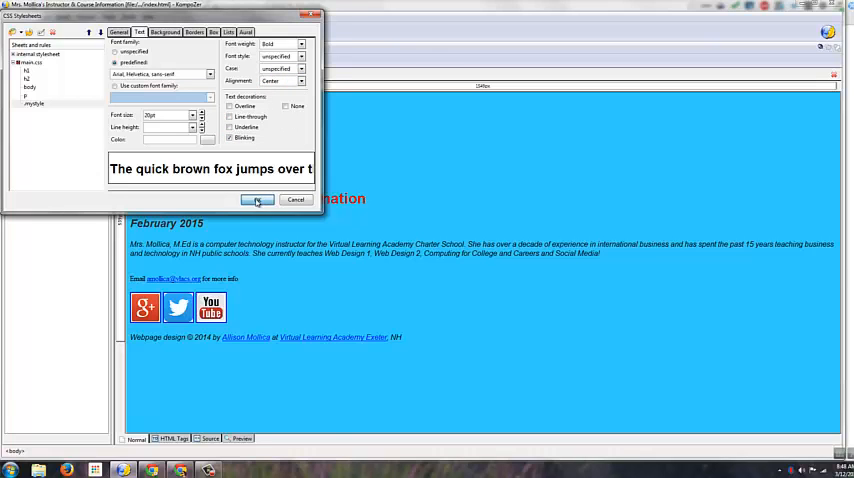
left_click(258, 199)
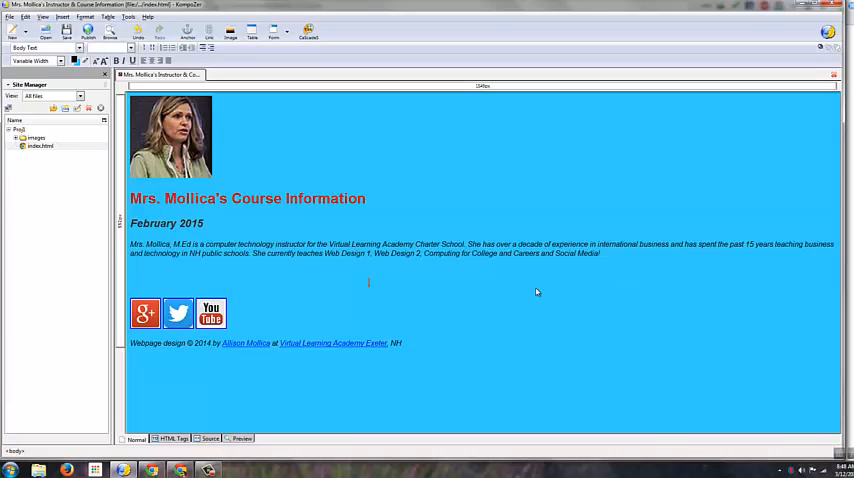
mouse_move(505, 178)
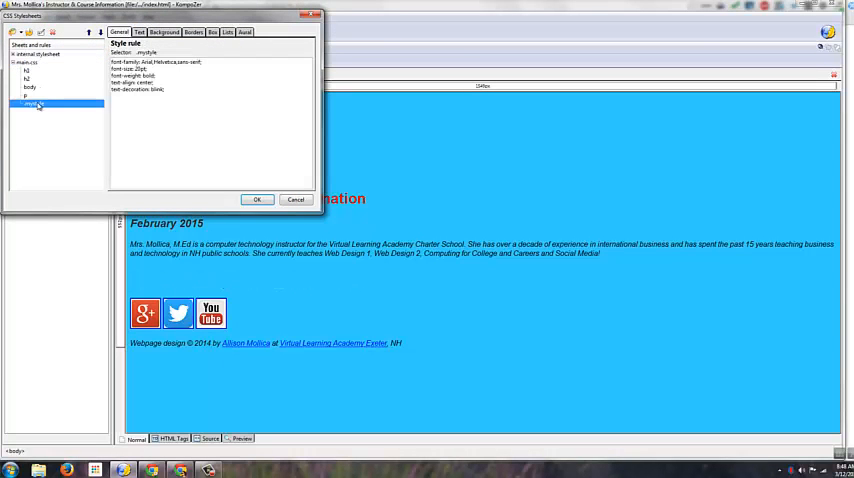
left_click(139, 32)
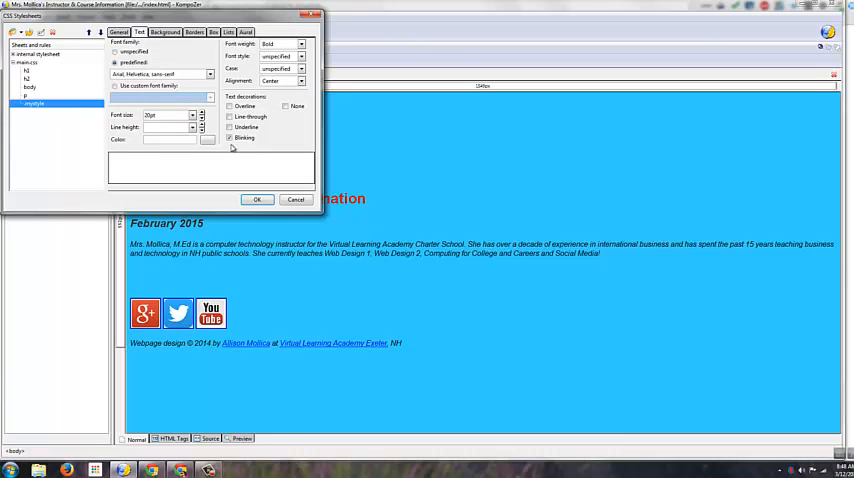
left_click(256, 199)
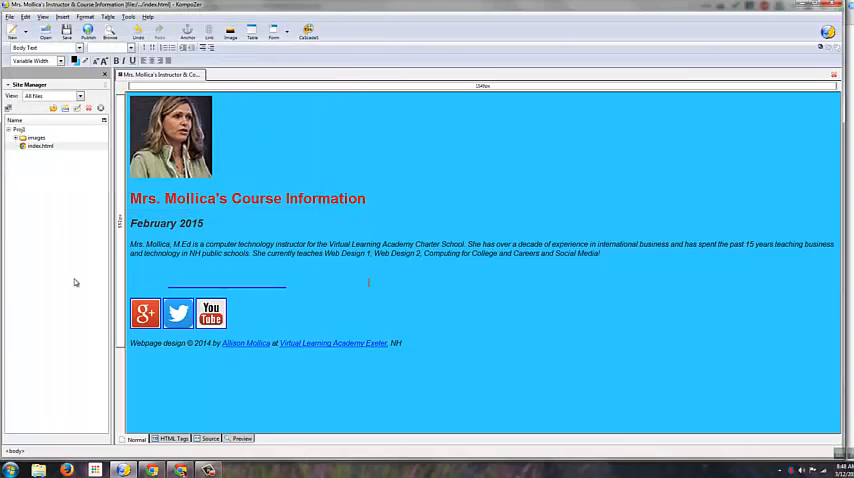
mouse_move(90, 93)
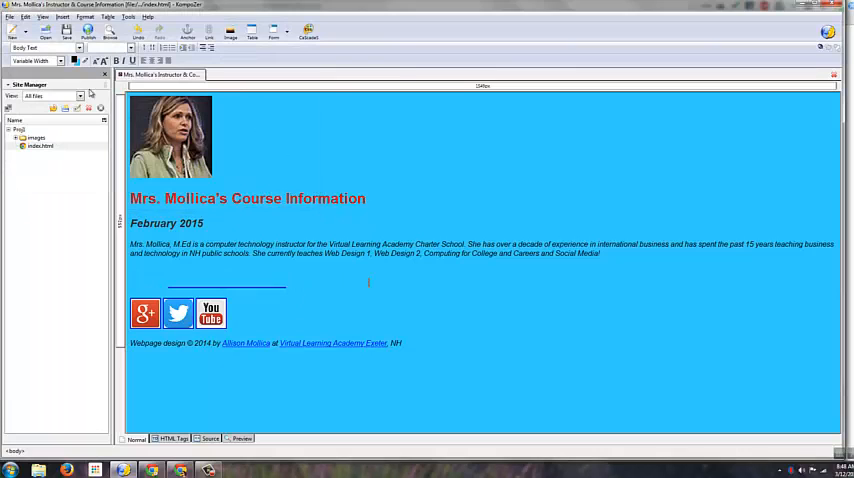
mouse_move(562, 213)
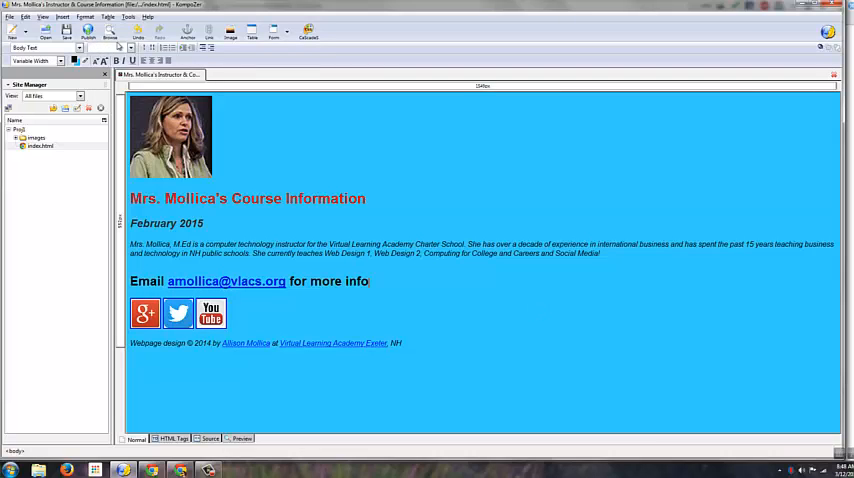
mouse_move(696, 318)
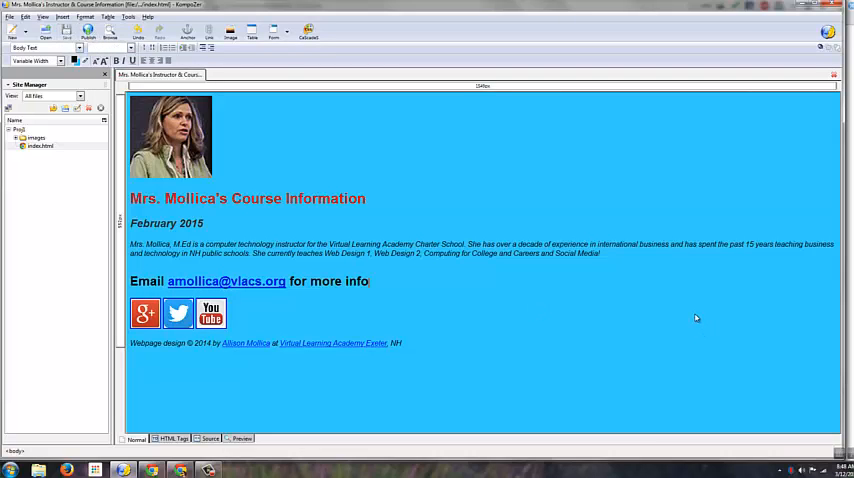
mouse_move(692, 306)
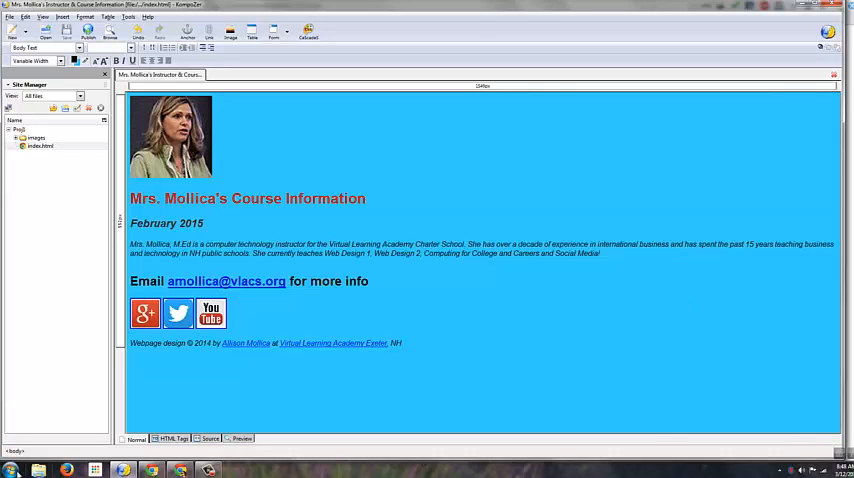
left_click(12, 469)
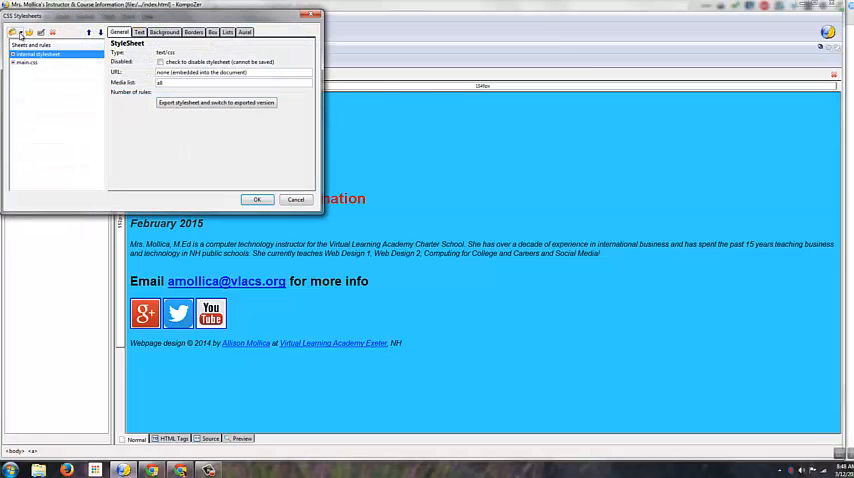
left_click(13, 33)
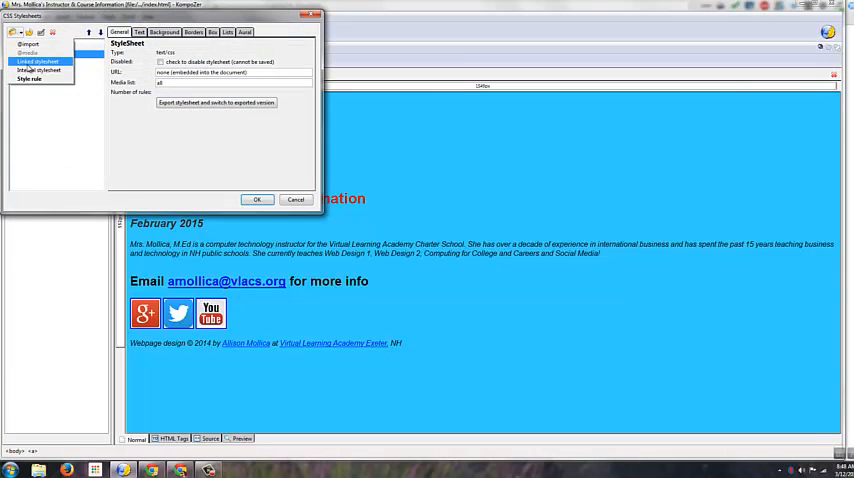